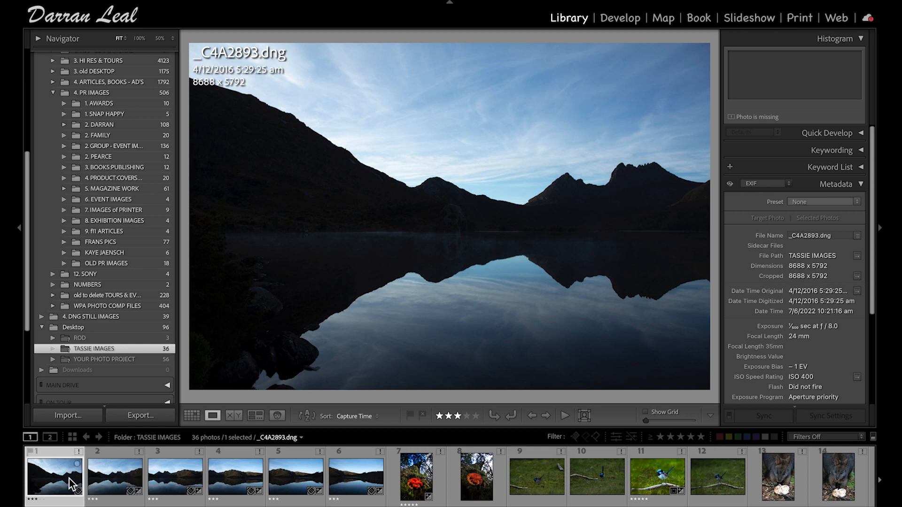
mouse_move(54, 482)
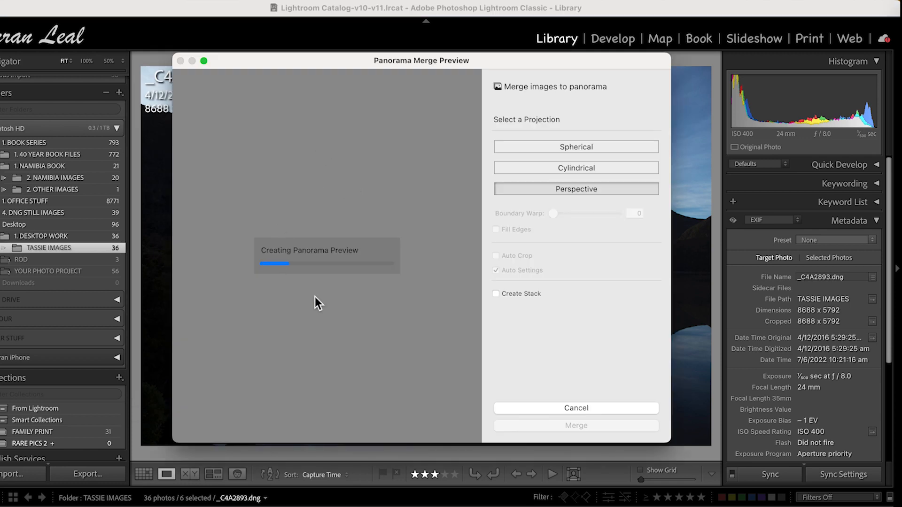
mouse_move(520, 207)
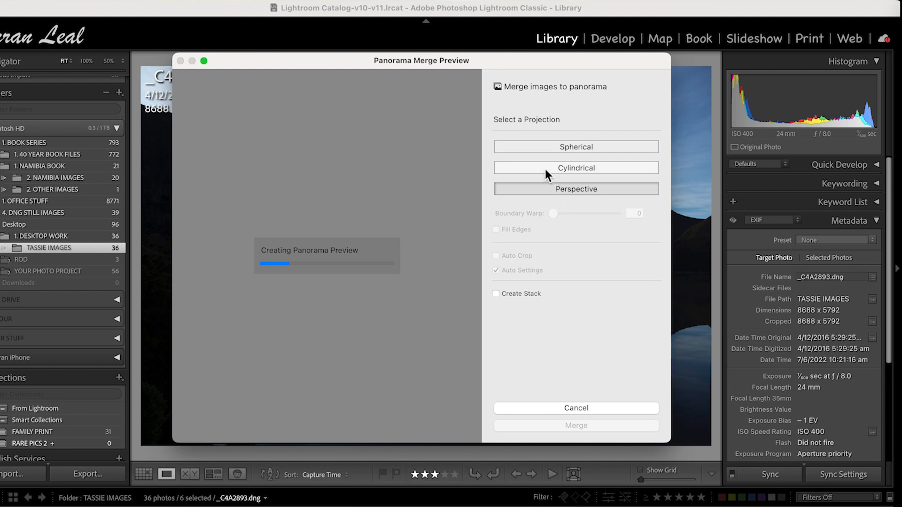
- Compare cylindrical and spherical projections, settling on Cylindrical for the panorama preview
click(576, 167)
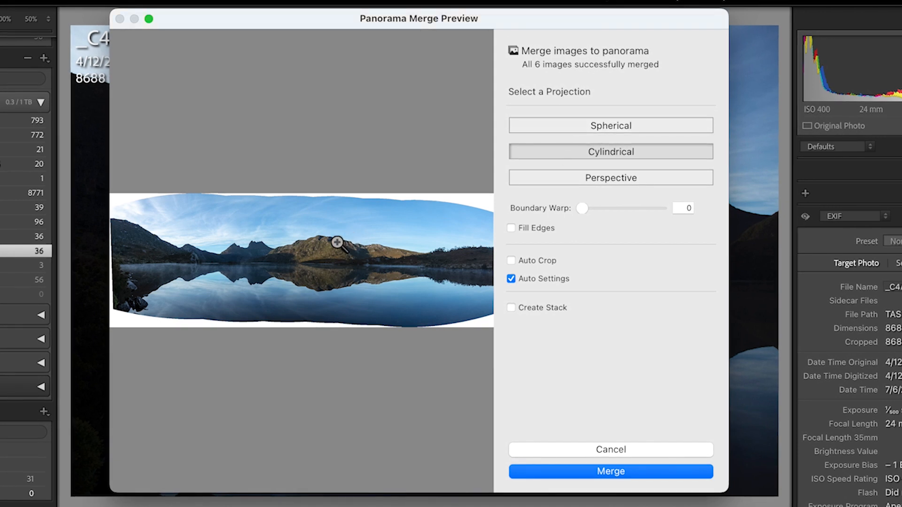
click(610, 125)
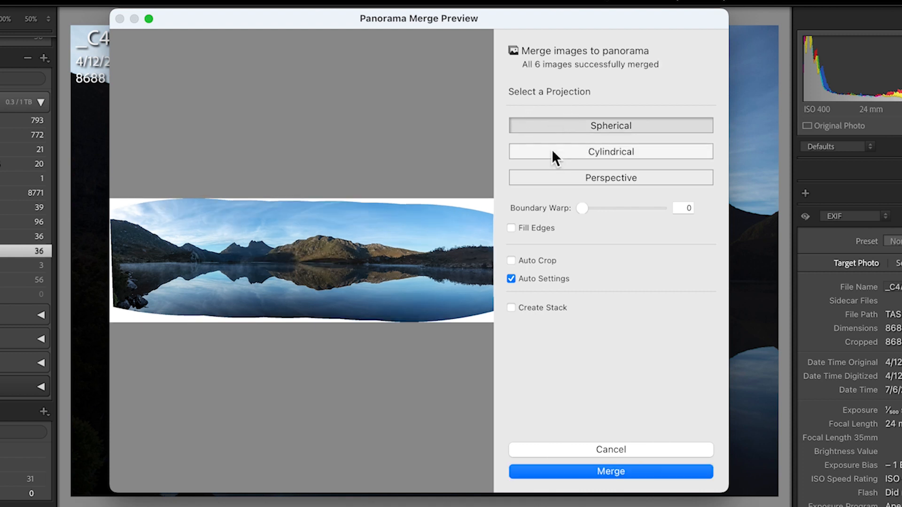
click(611, 152)
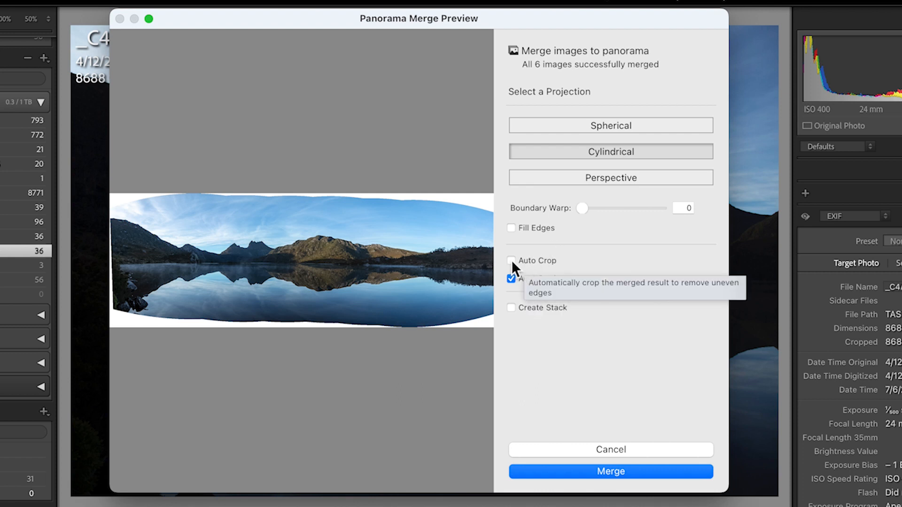
- Leave Auto Crop off, enable Fill Edges, and zoom in to inspect the filled edge
click(511, 261)
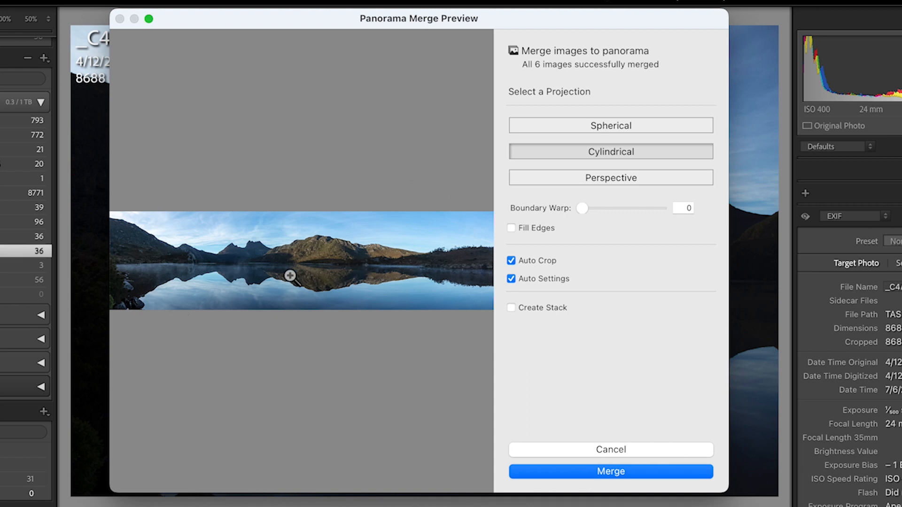
mouse_move(511, 295)
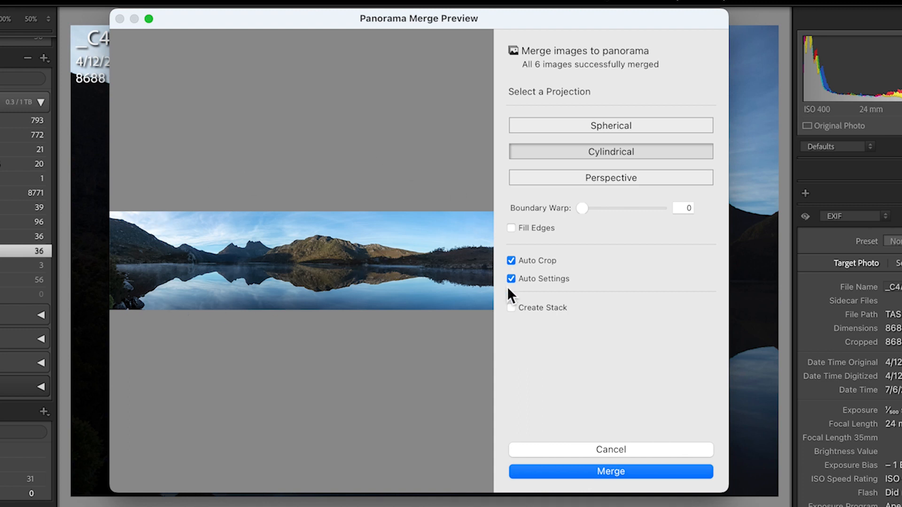
click(510, 260)
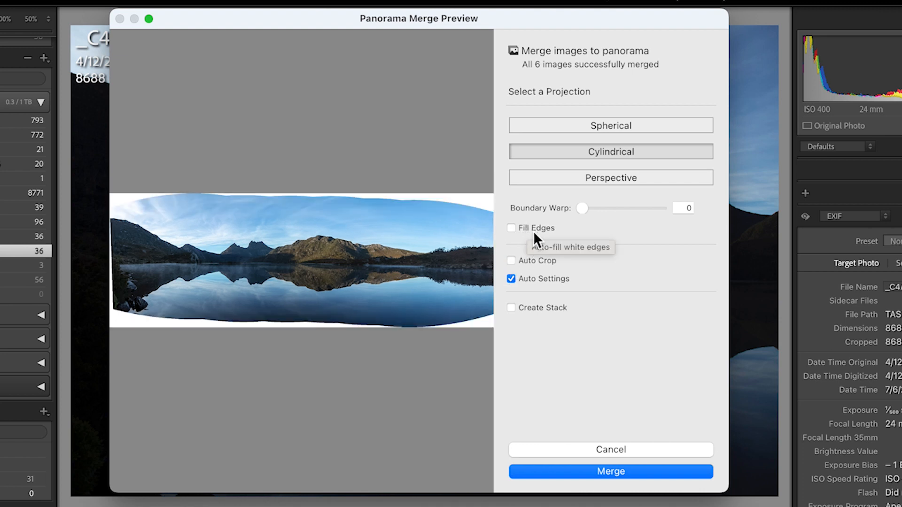
mouse_move(515, 237)
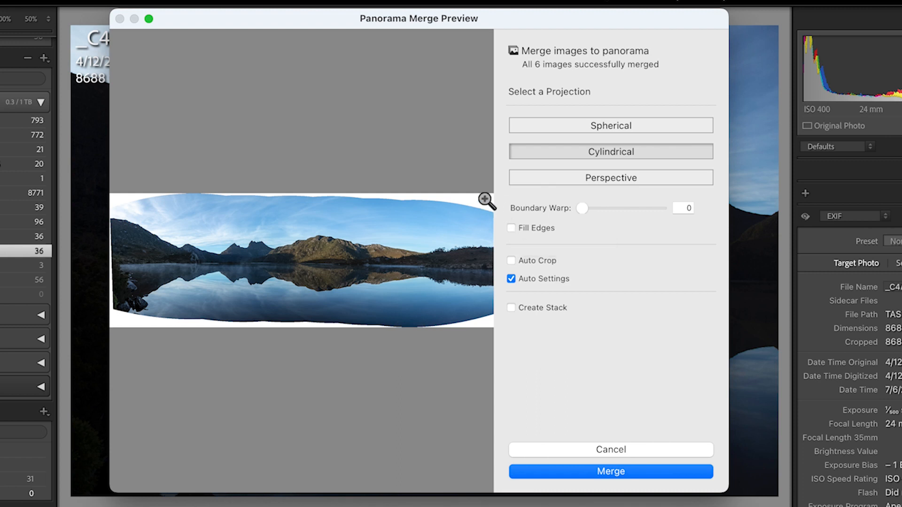
mouse_move(479, 315)
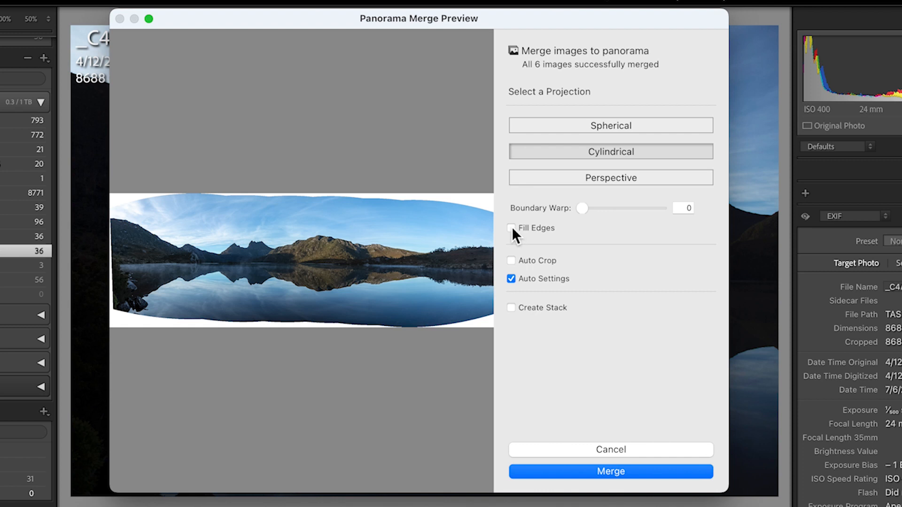
click(511, 228)
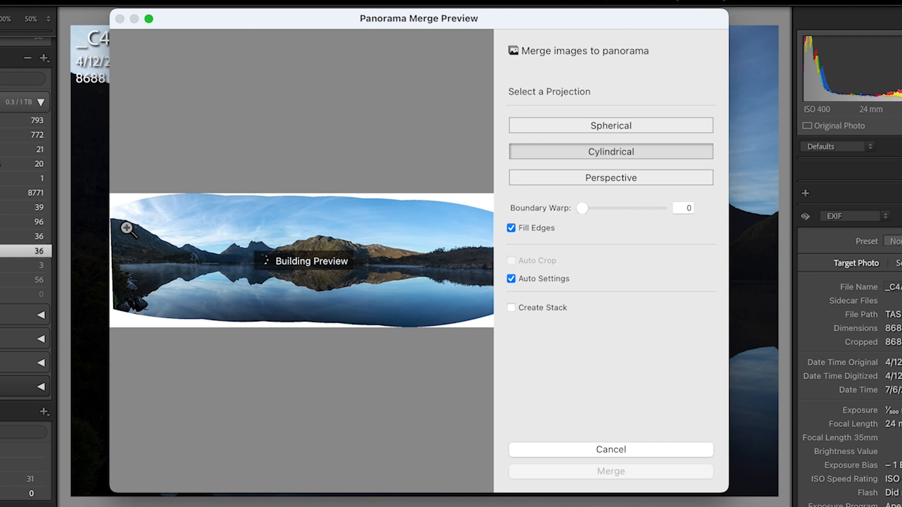
mouse_move(339, 136)
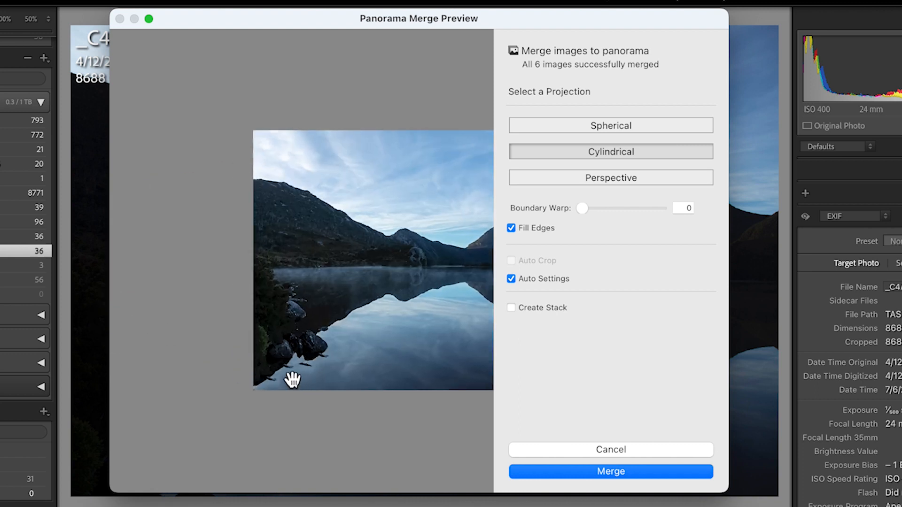
drag(293, 379, 271, 385)
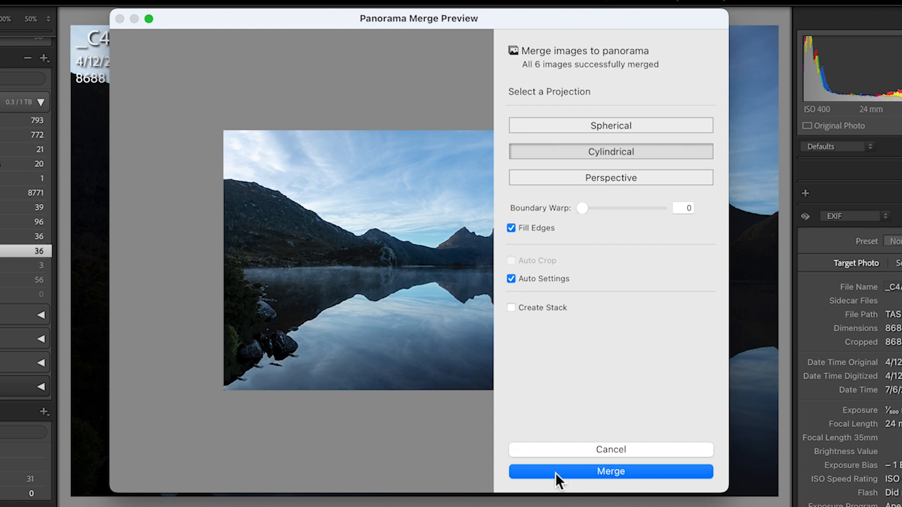
- Merge the six images into the panorama _C4A2893-Pano.dng
click(610, 472)
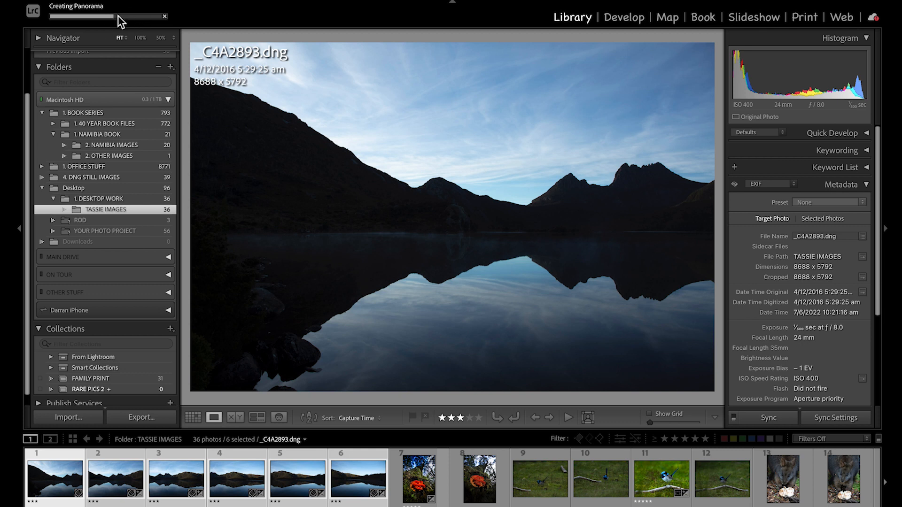
mouse_move(132, 27)
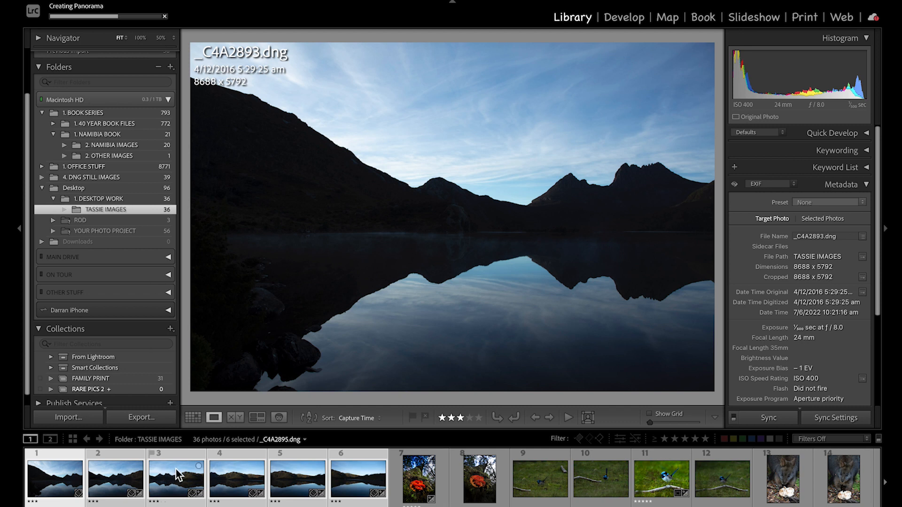
mouse_move(189, 482)
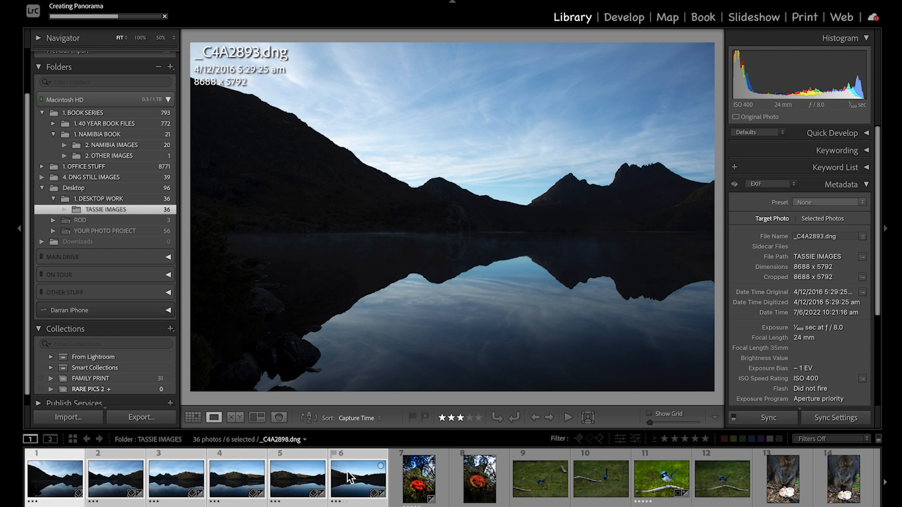
mouse_move(357, 478)
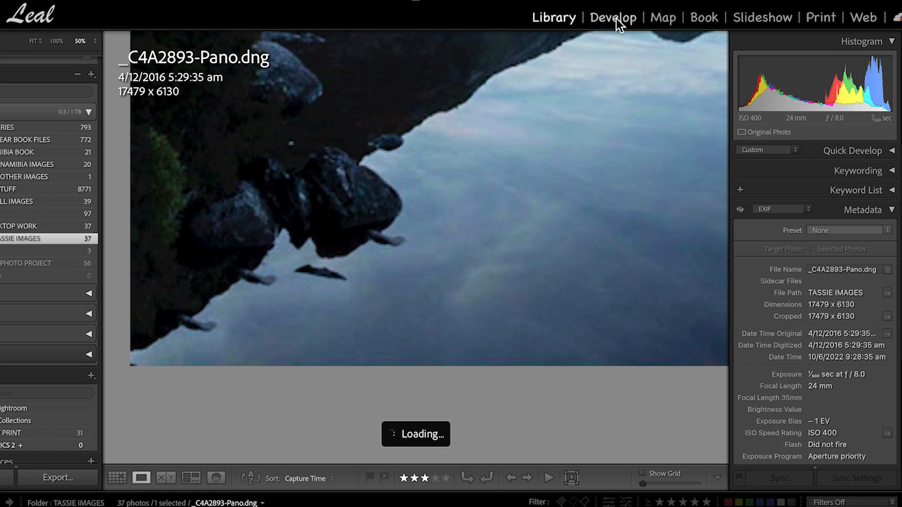
- In Develop, heal the dark lake speck using Spot Removal in Heal mode at size 33
click(613, 17)
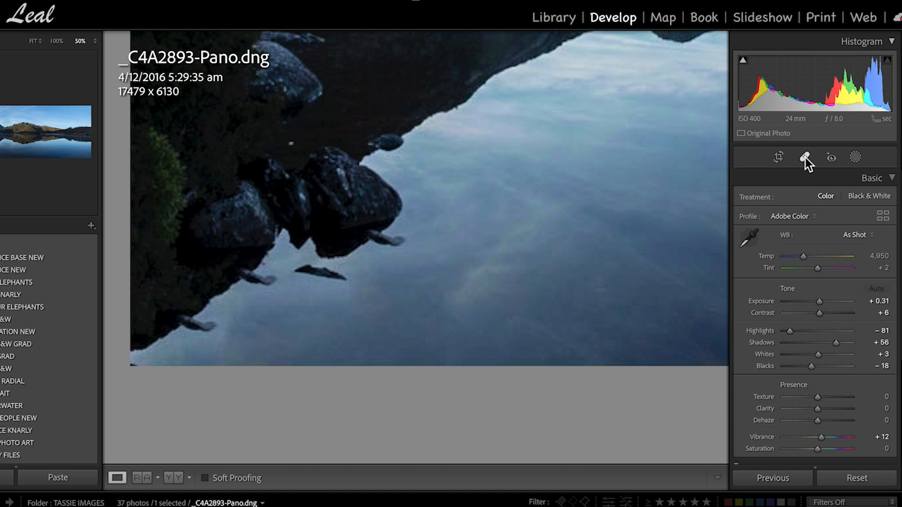
mouse_move(805, 157)
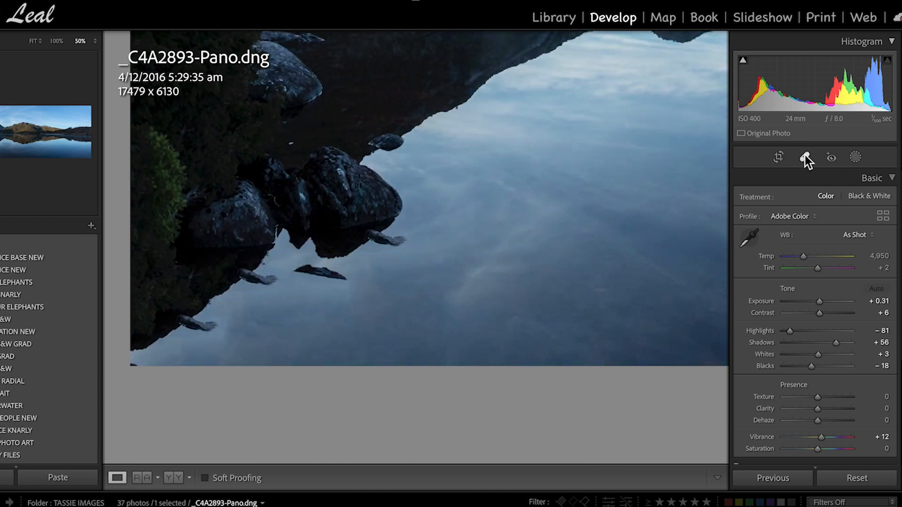
mouse_move(806, 157)
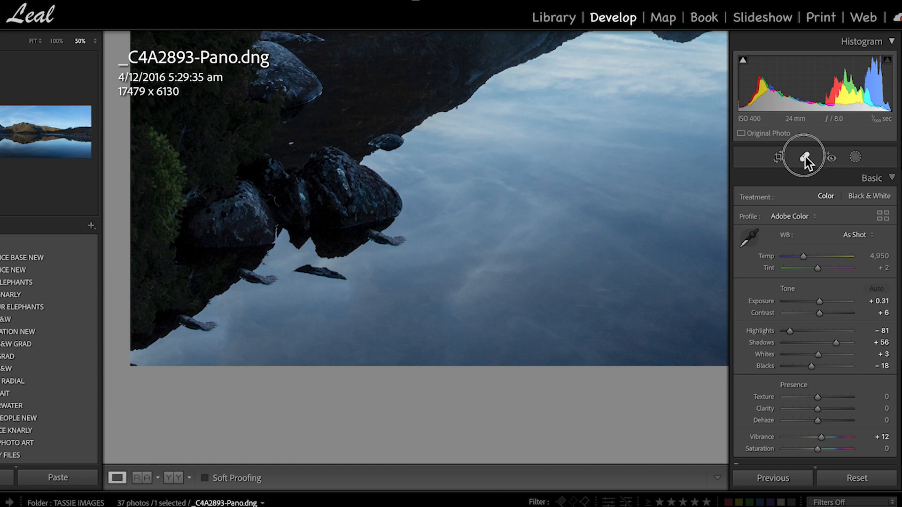
click(804, 156)
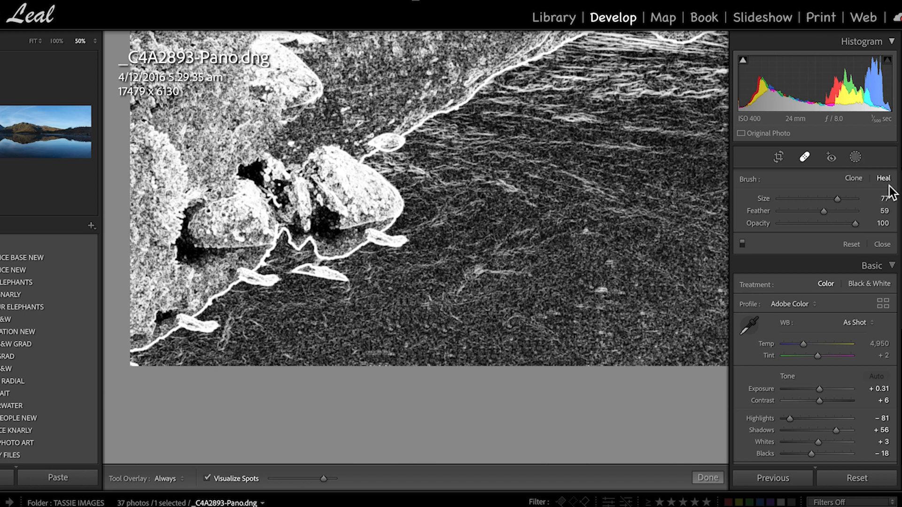
mouse_move(210, 492)
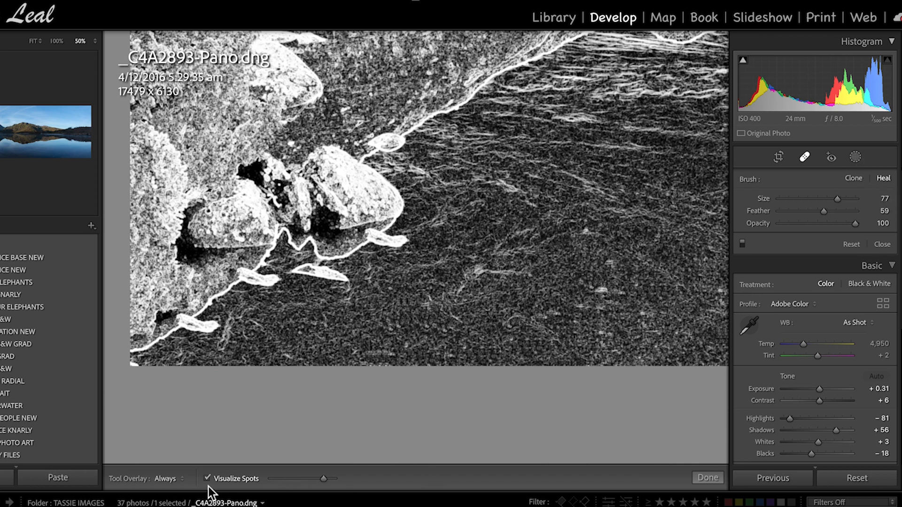
click(207, 479)
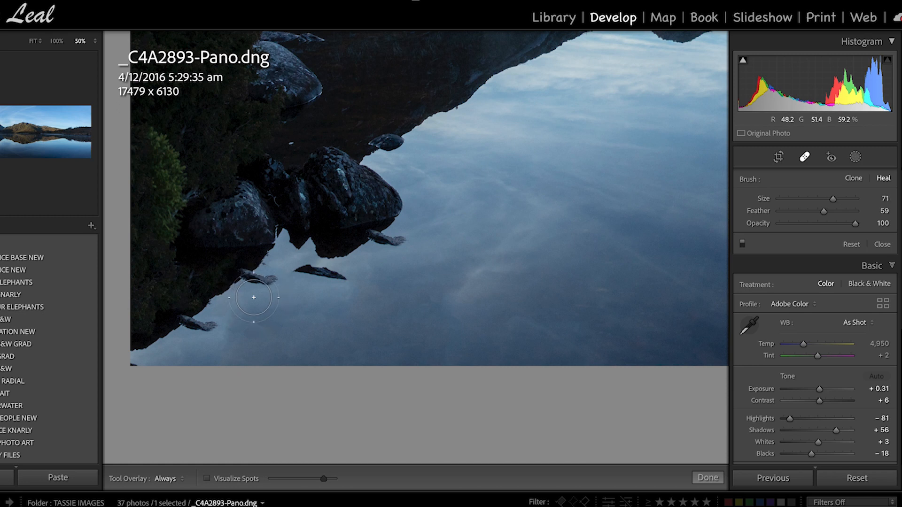
drag(852, 198, 804, 198)
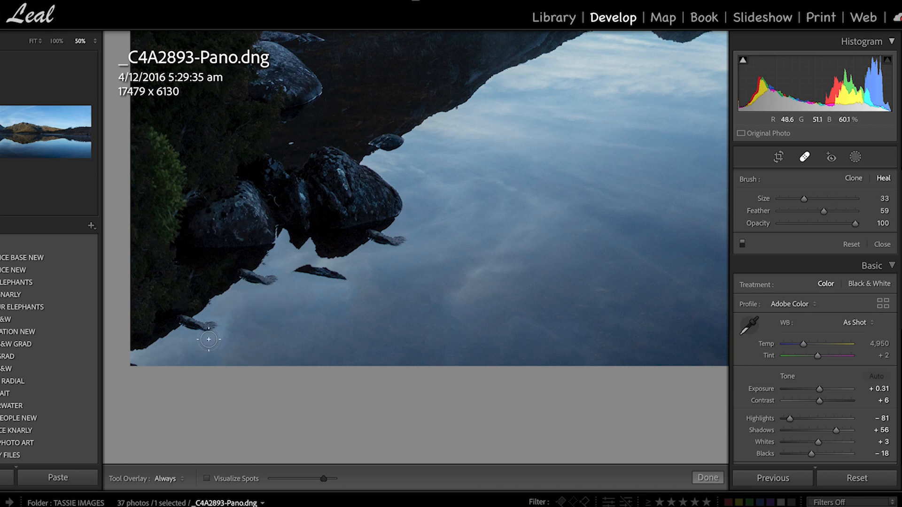
click(201, 331)
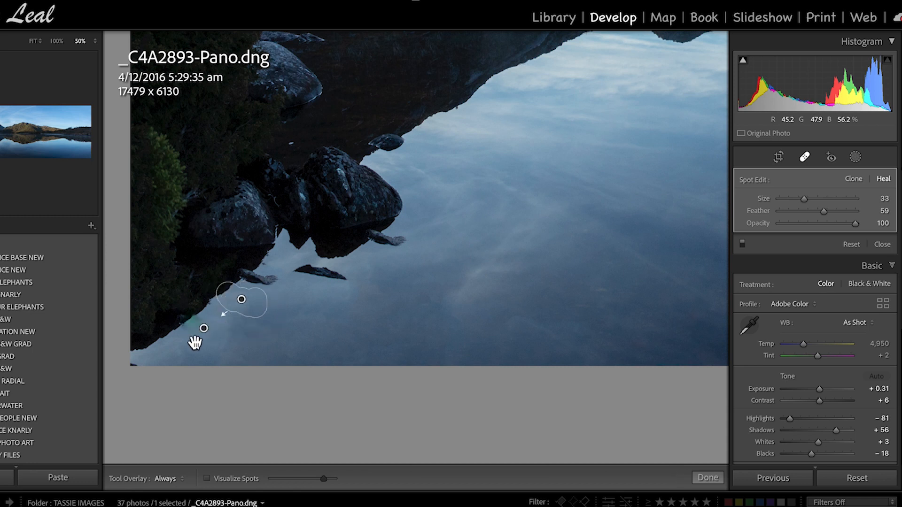
click(203, 329)
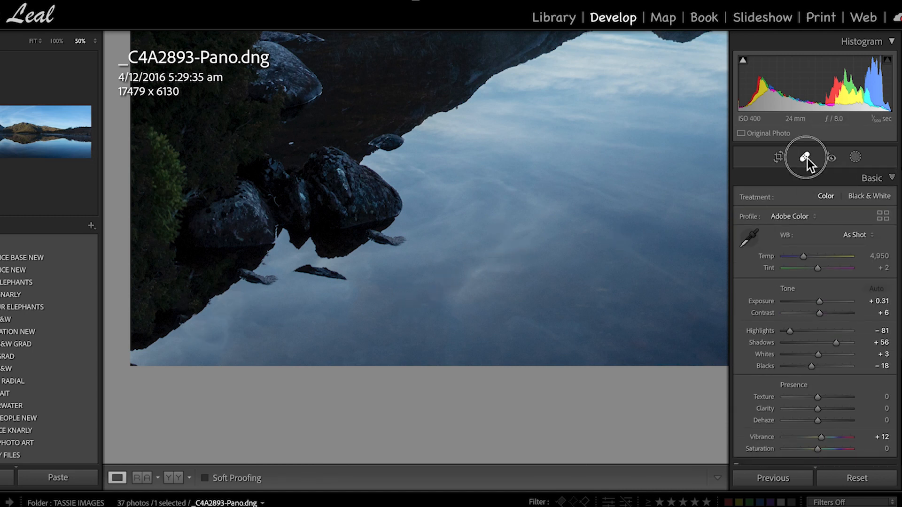
- Close the Spot Removal tool to review the healed shoreline reflection
click(806, 157)
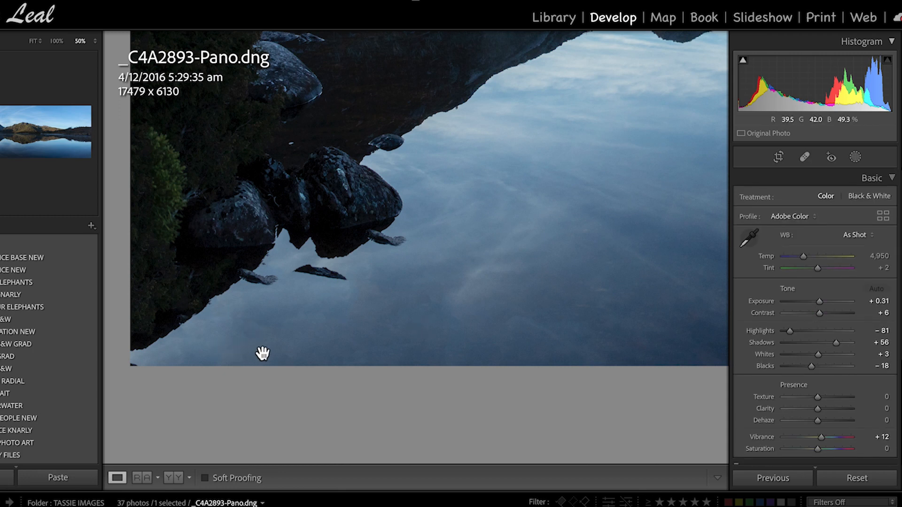
mouse_move(189, 340)
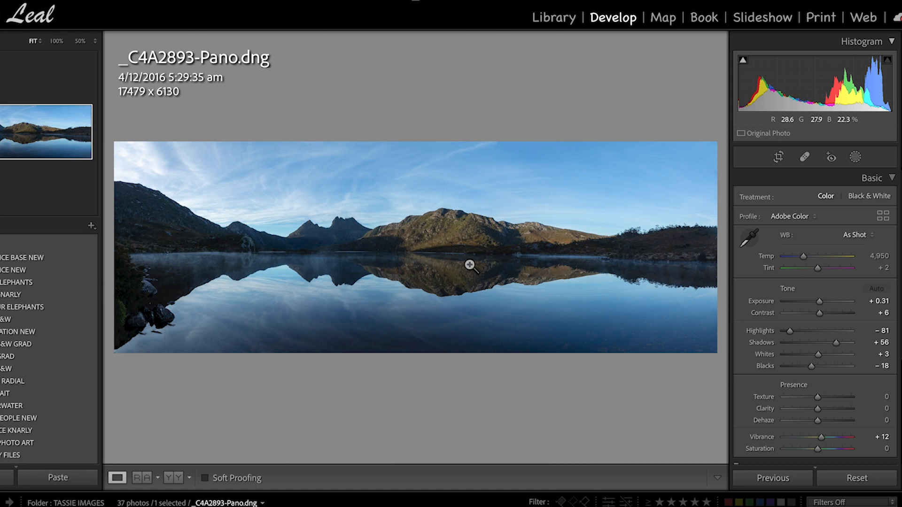
mouse_move(644, 264)
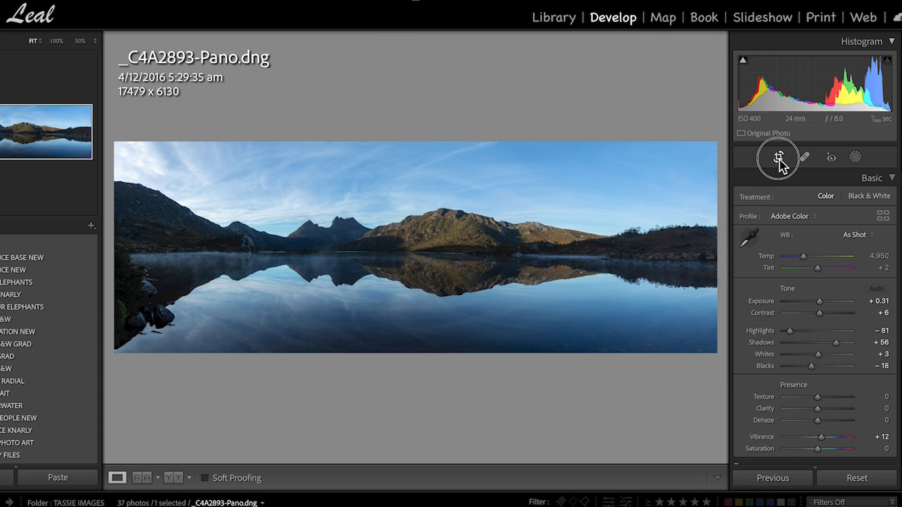
- Tighten the crop from 17479 x 6130 to 16440 x 5766 pixels
click(777, 156)
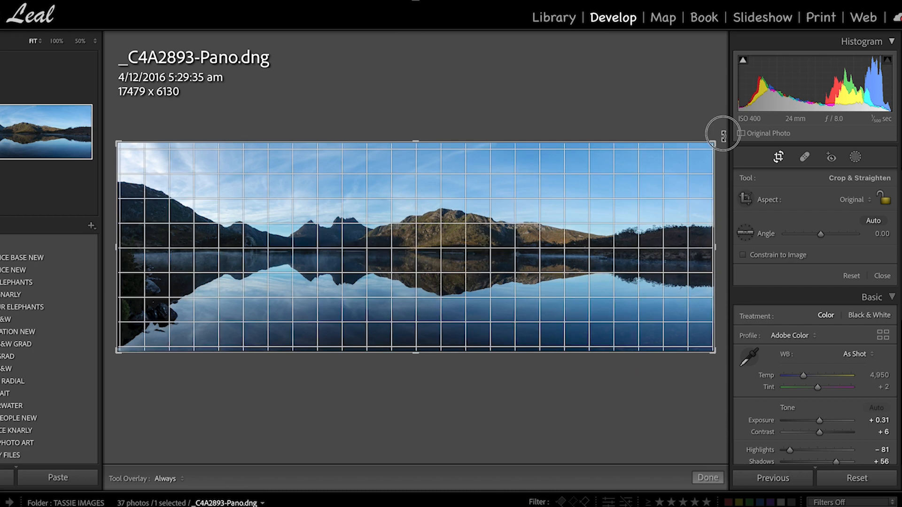
drag(723, 134, 719, 127)
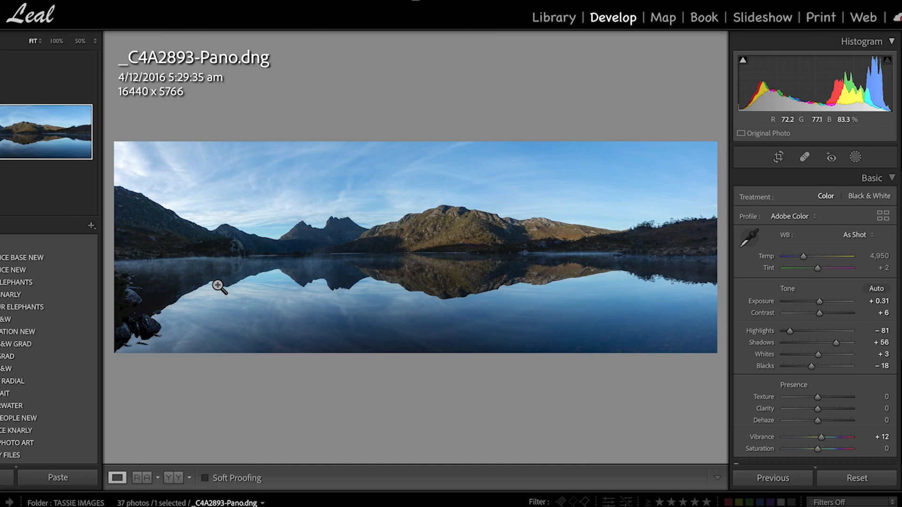
mouse_move(295, 258)
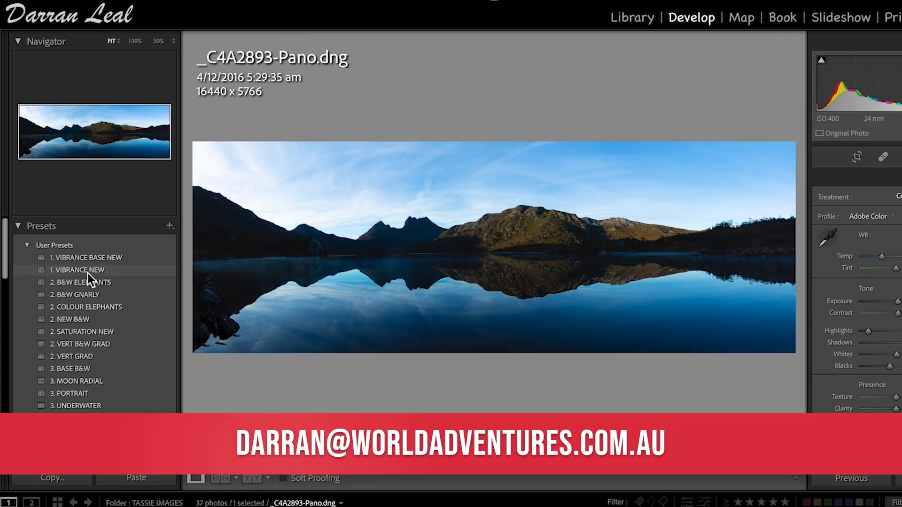
- Apply the 2. B&W ELEPHANTS user preset for a contrasty black-and-white look
click(77, 270)
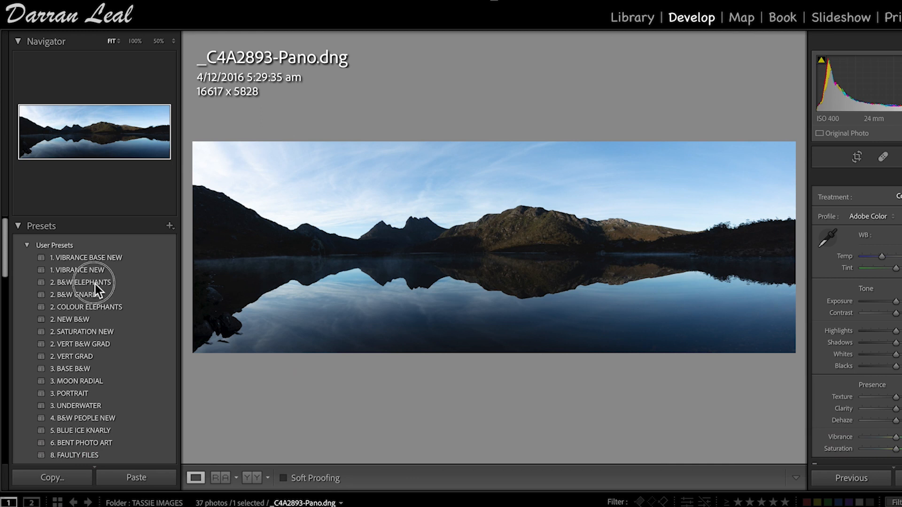
click(80, 282)
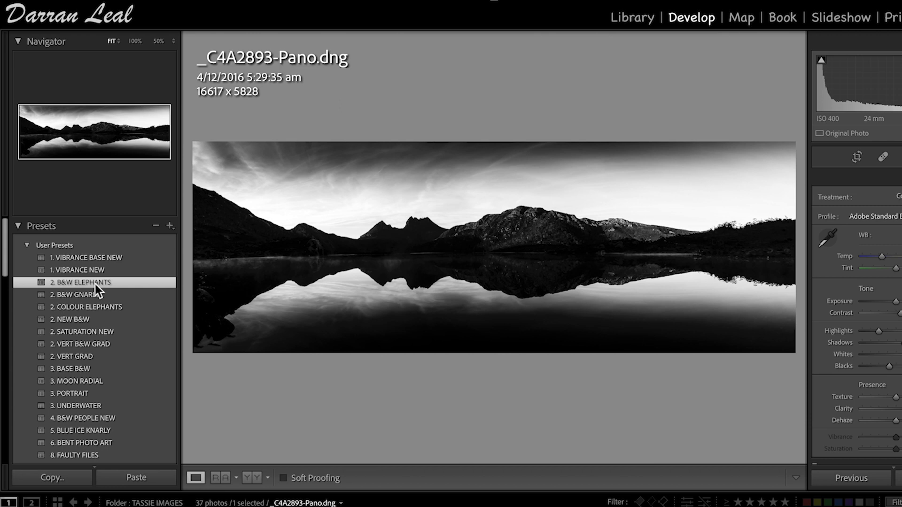
mouse_move(107, 294)
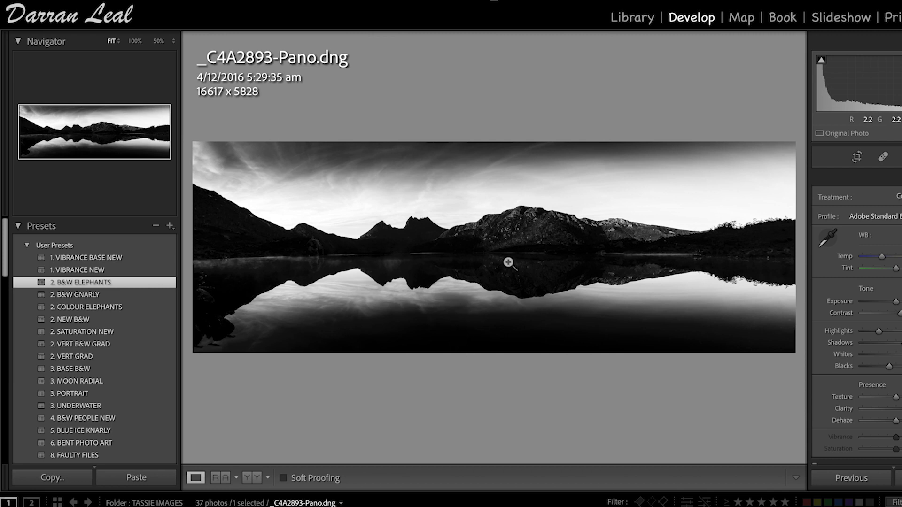
mouse_move(420, 238)
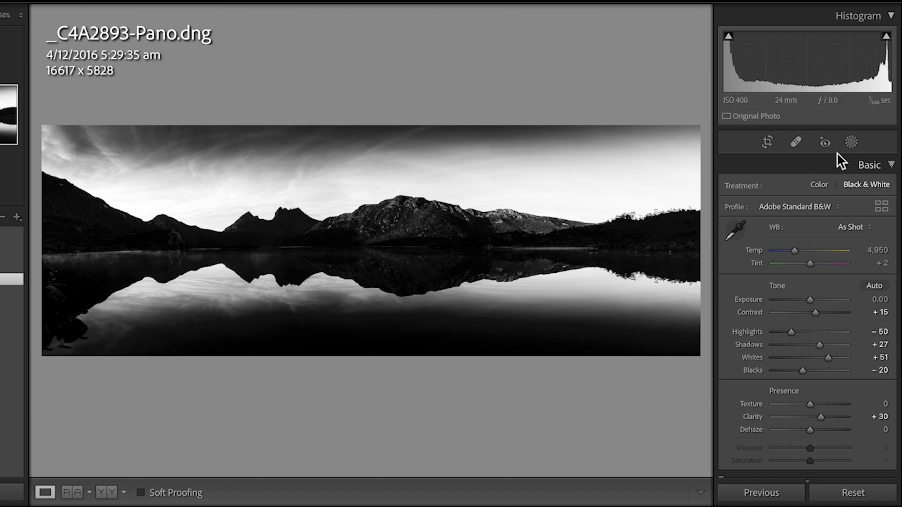
- In Masking, check the lake gradient Mask 2 and delete sky Mask 1
click(852, 142)
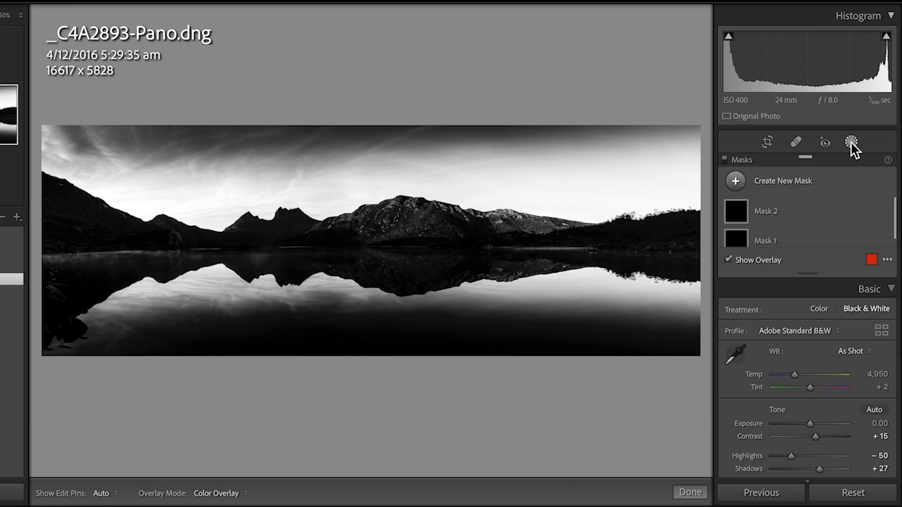
click(766, 211)
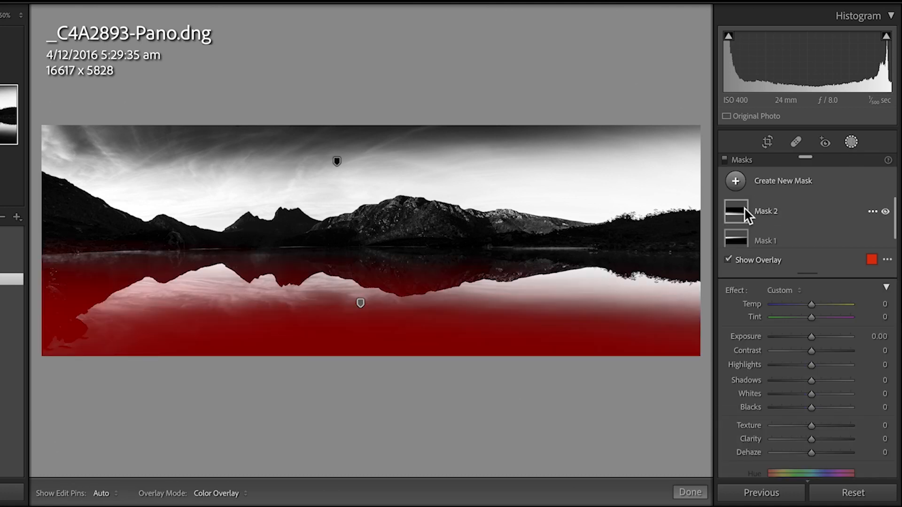
click(765, 240)
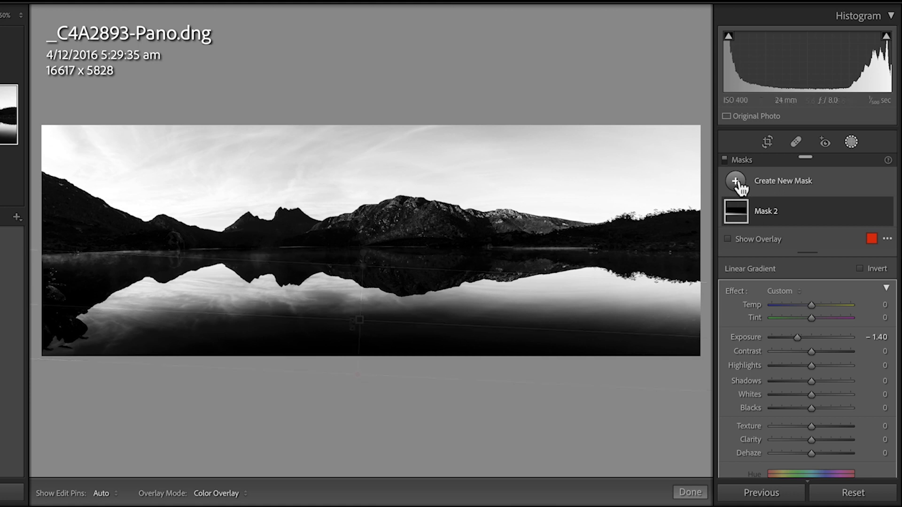
- Create a new Select Sky mask and hide its red overlay
click(735, 180)
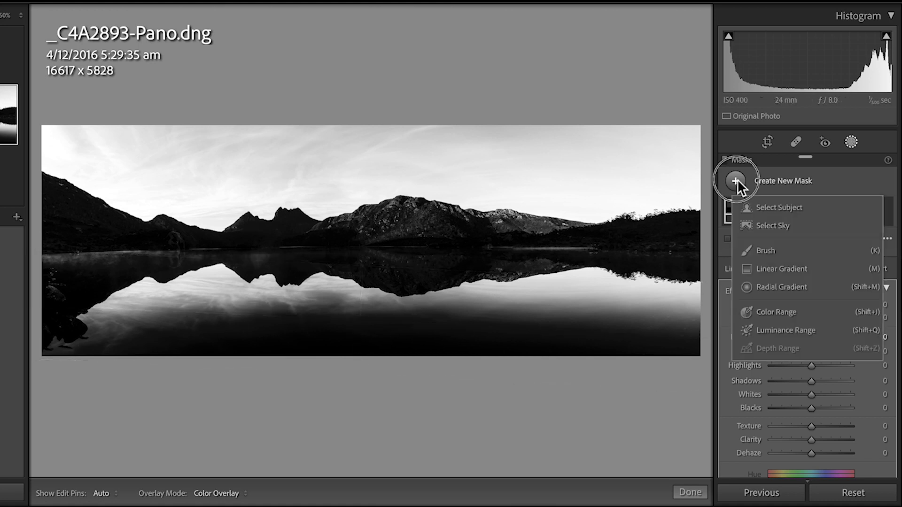
mouse_move(778, 212)
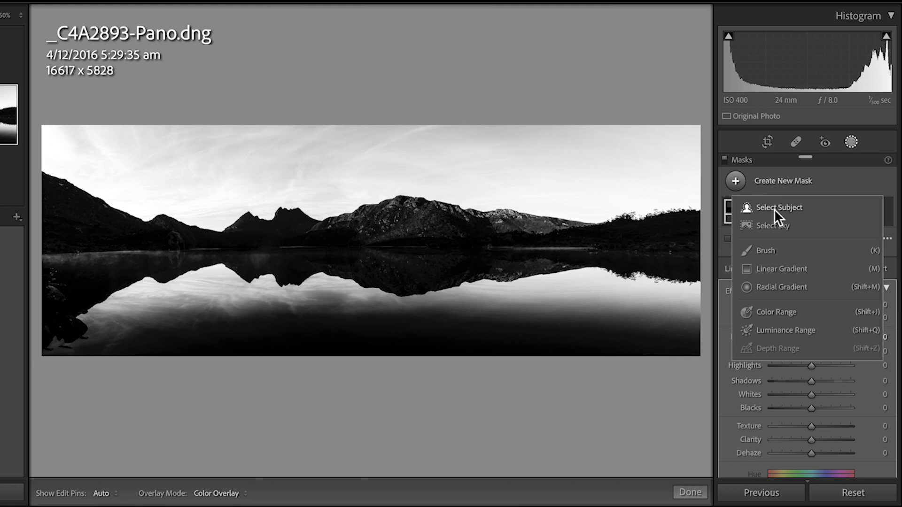
mouse_move(777, 233)
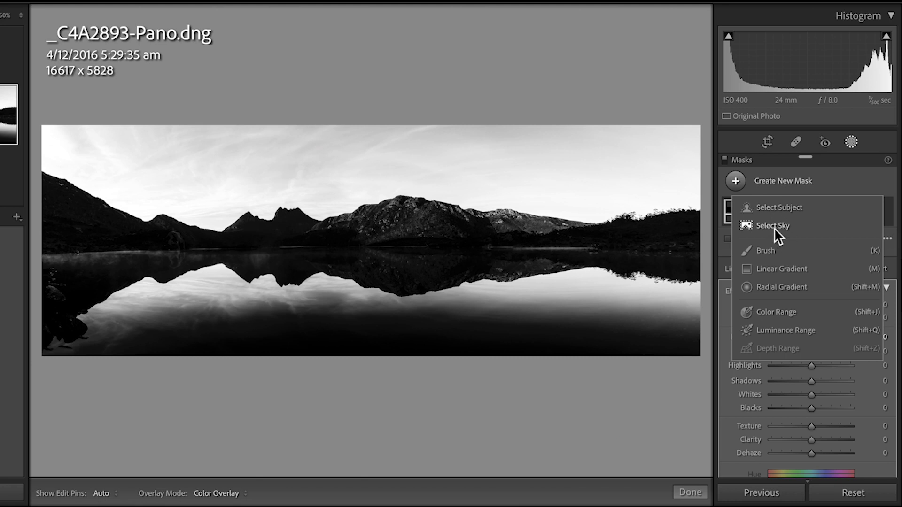
click(772, 225)
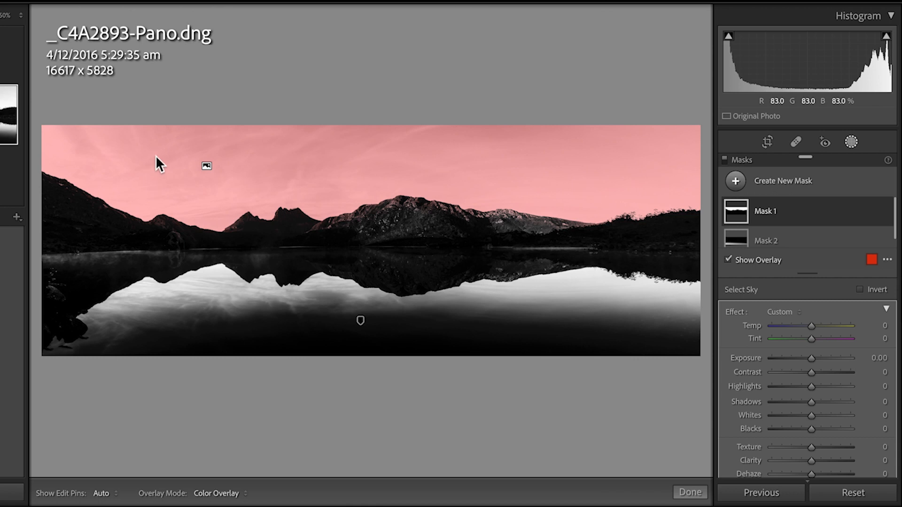
click(728, 260)
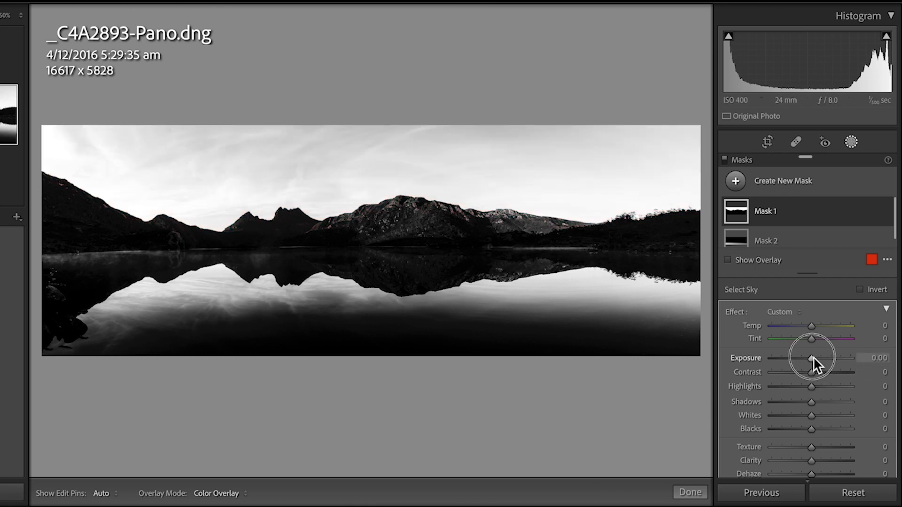
- Set the sky mask's Exposure to -1.37, Clarity to 24 and Whites to 14
drag(812, 358, 805, 361)
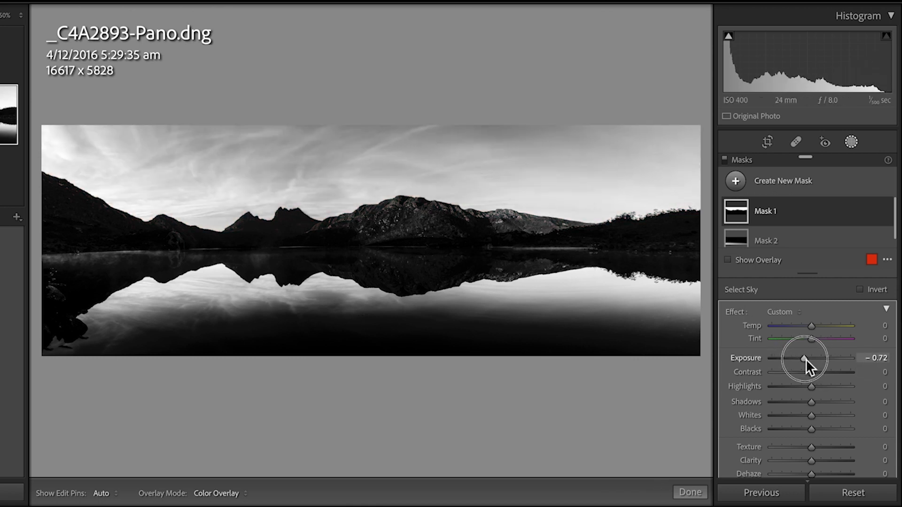
click(728, 260)
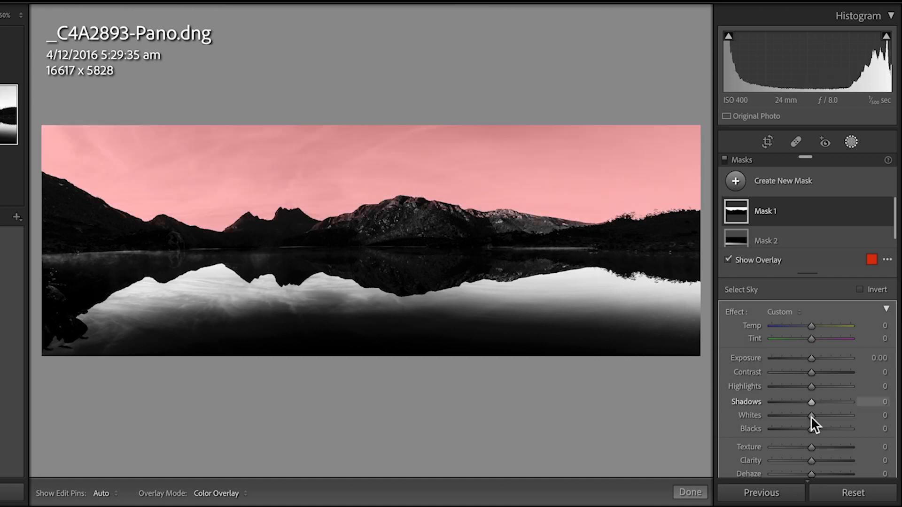
mouse_move(812, 462)
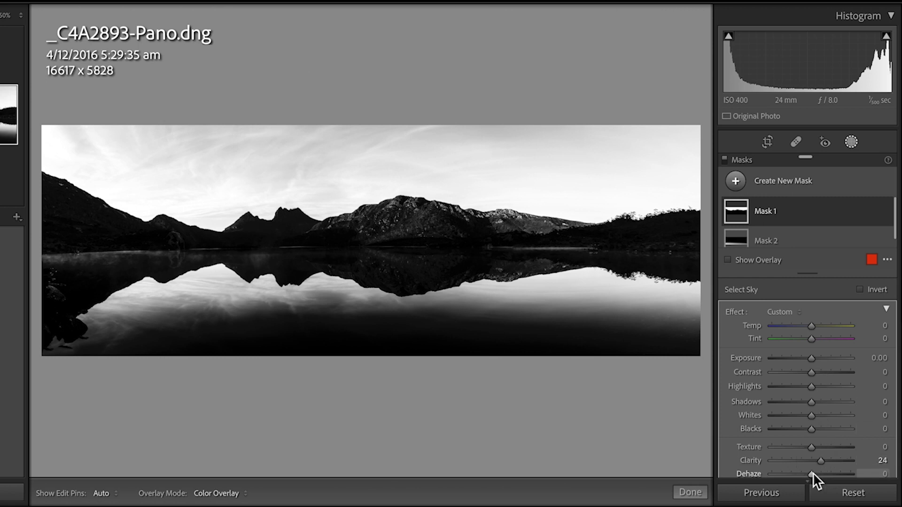
mouse_move(812, 358)
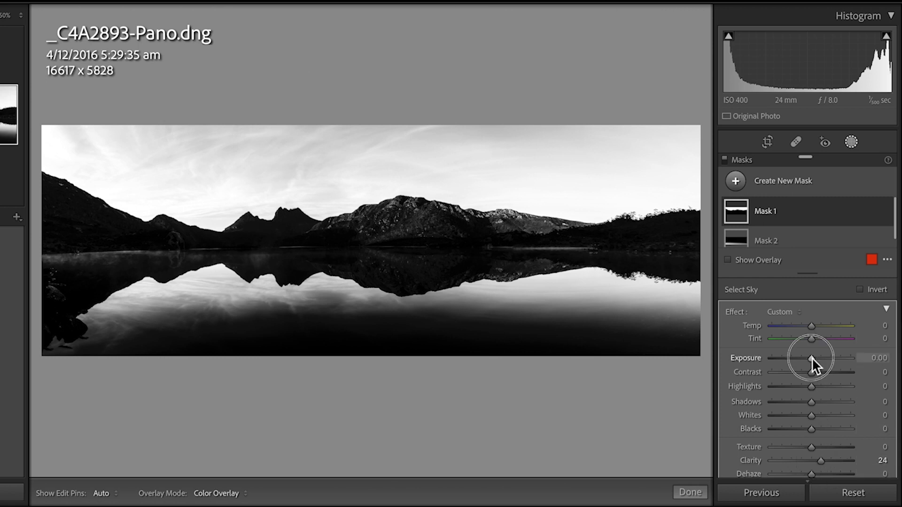
drag(812, 358, 797, 358)
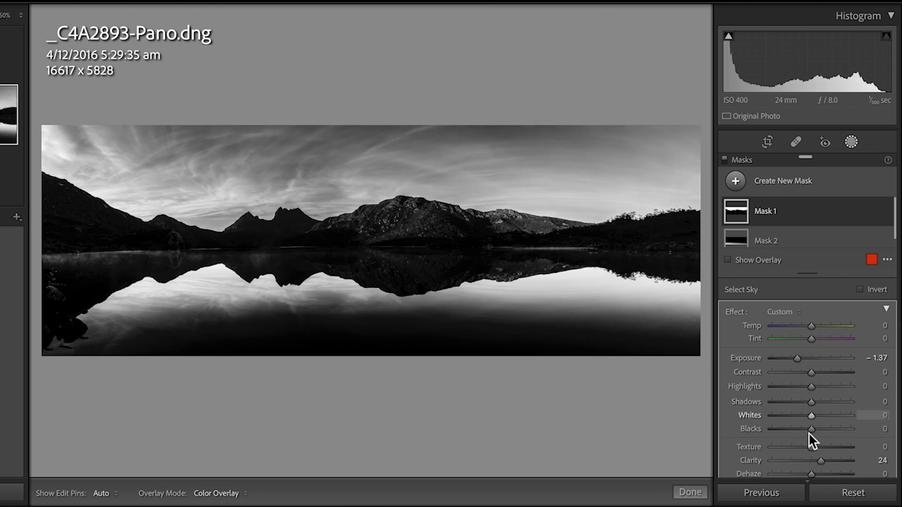
drag(811, 415, 820, 415)
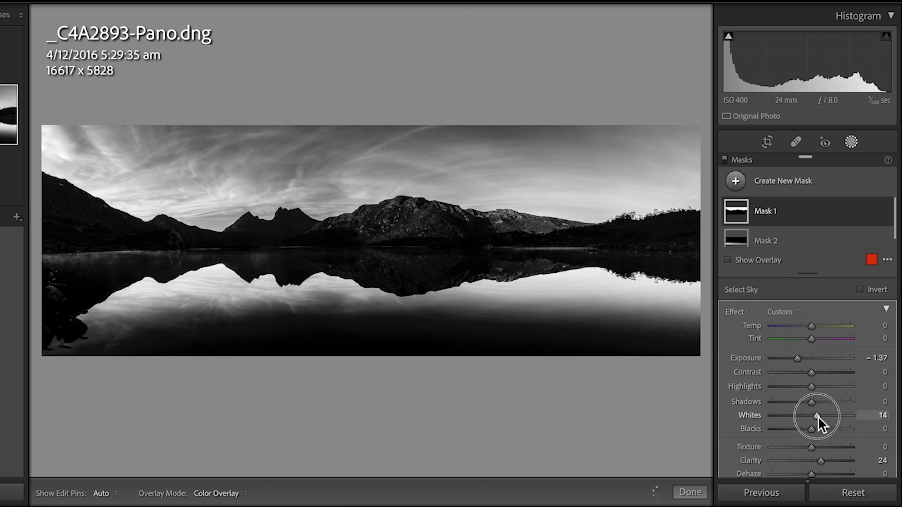
drag(821, 418, 814, 418)
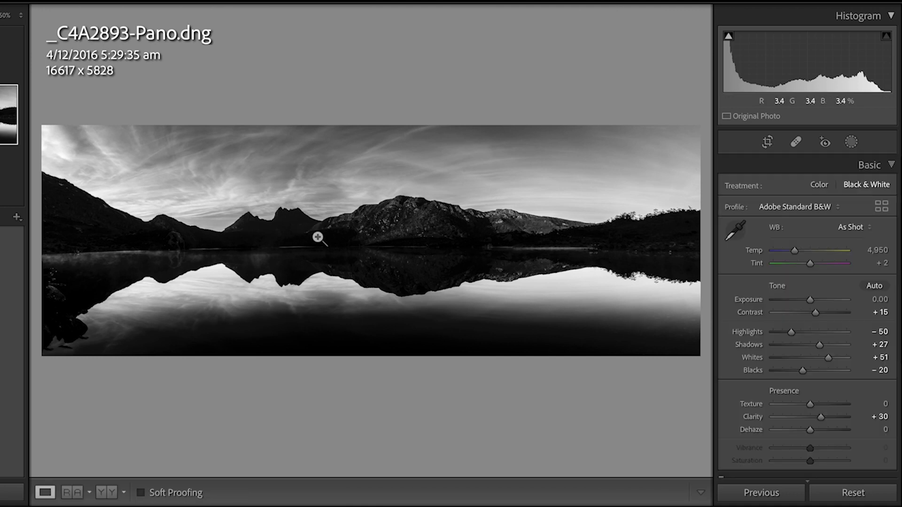
- Zoom the Navigator to 100%, then 50%, to inspect the jagged mountain peaks
click(317, 237)
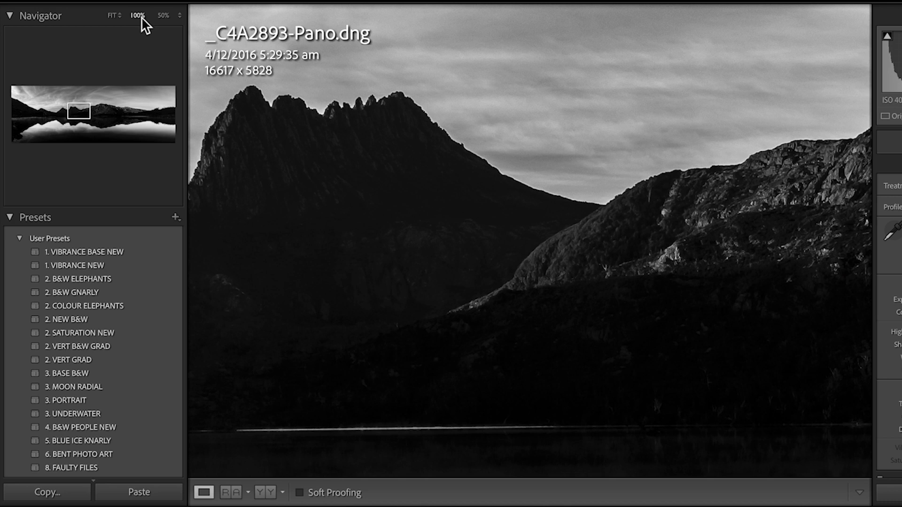
mouse_move(138, 15)
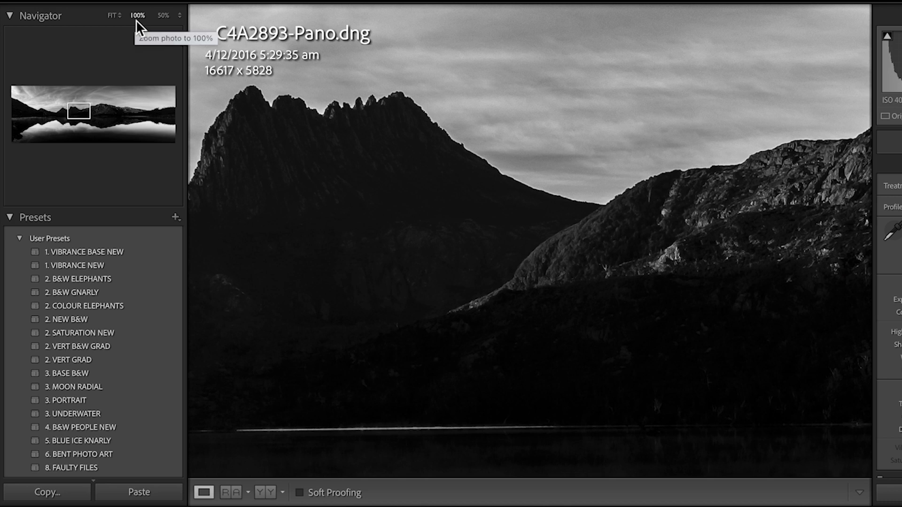
click(163, 15)
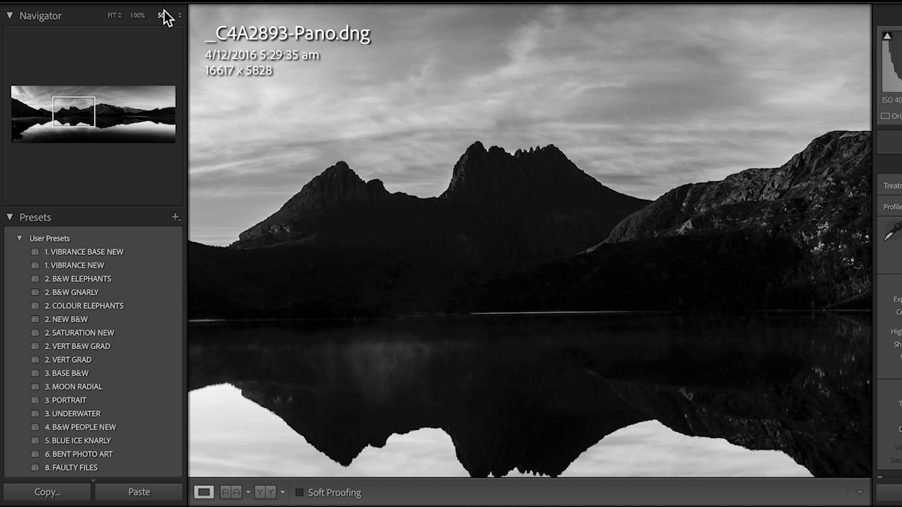
click(164, 15)
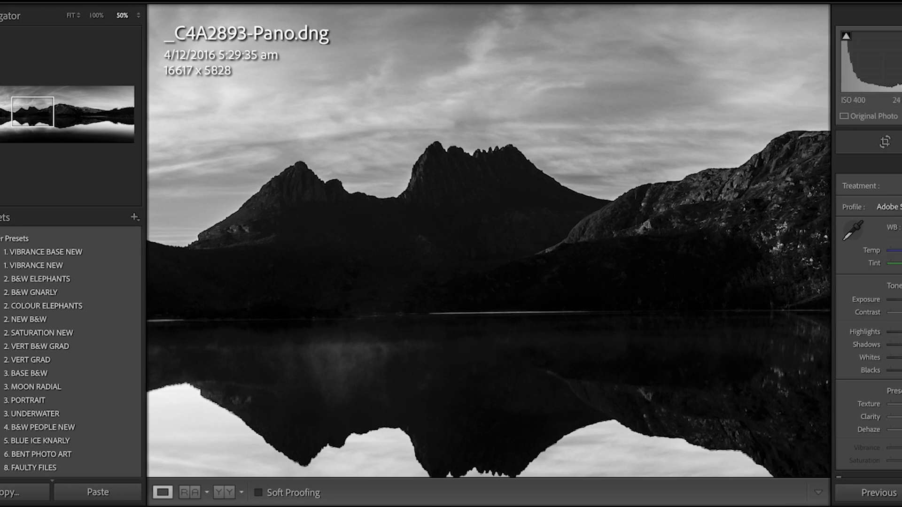
click(853, 142)
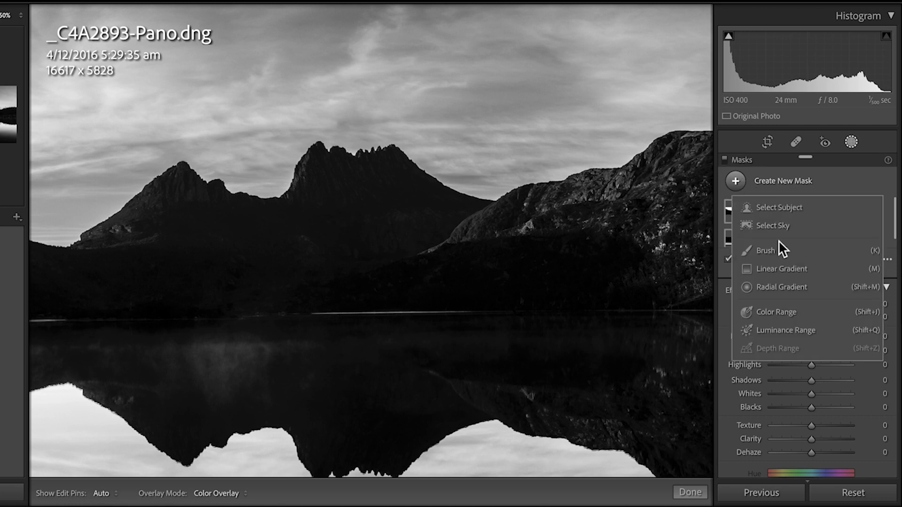
mouse_move(780, 258)
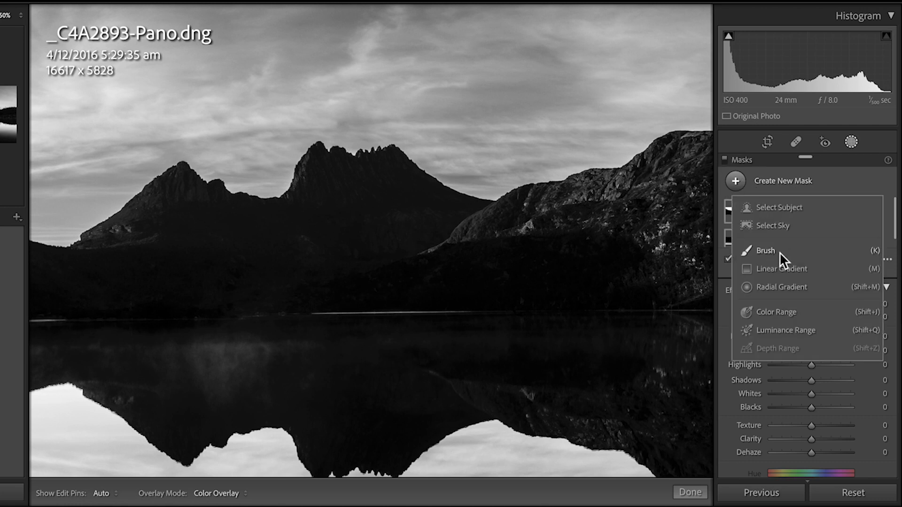
- Start a new brush mask and paint across the left peak, saddle and right summit
click(765, 251)
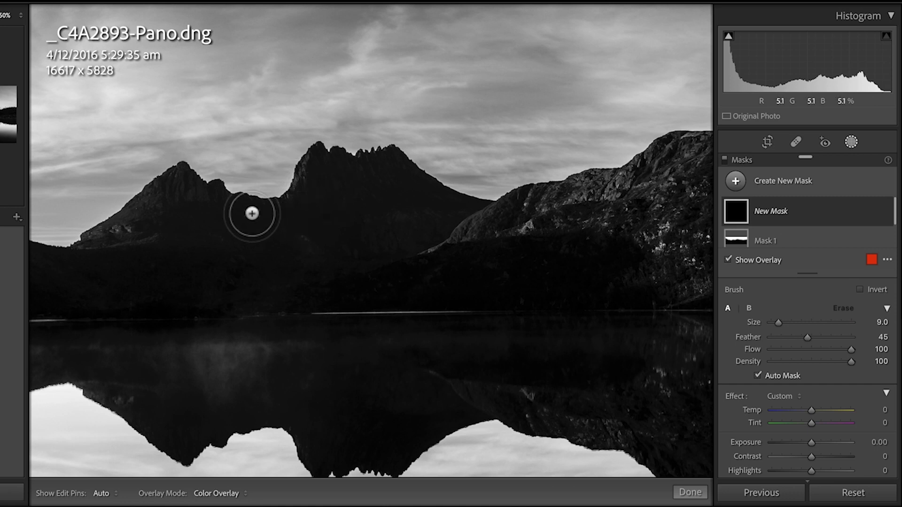
drag(251, 214, 137, 216)
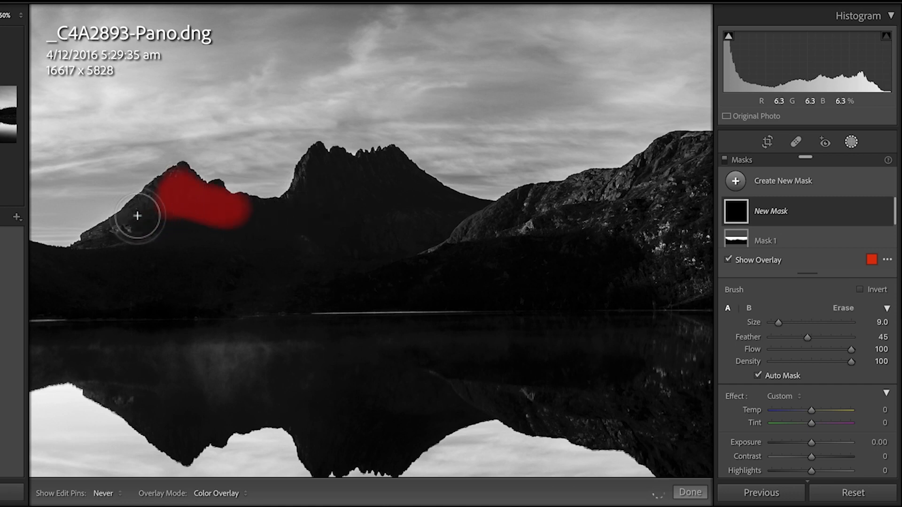
drag(137, 215, 211, 199)
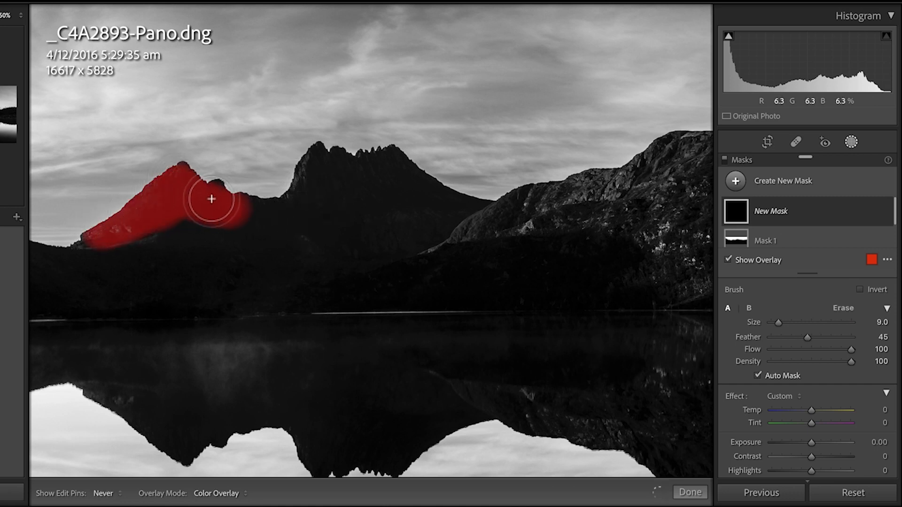
drag(211, 199, 315, 163)
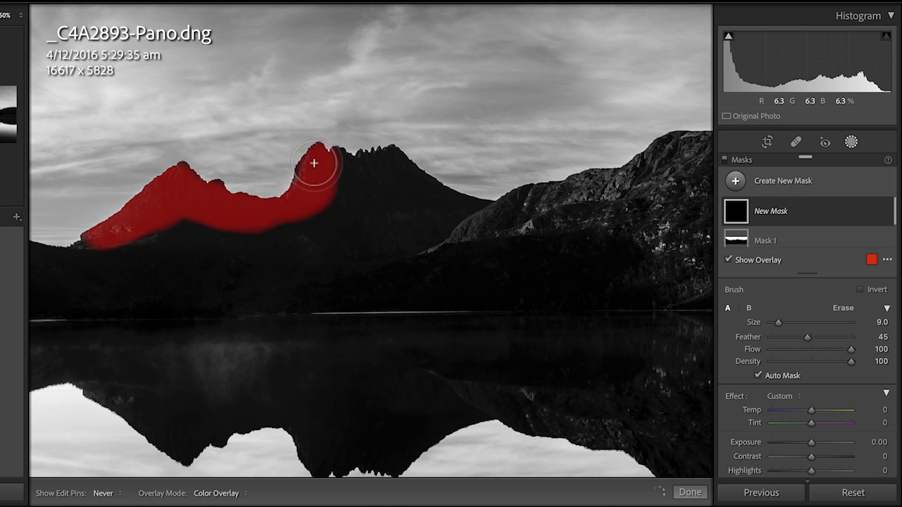
drag(315, 164, 382, 165)
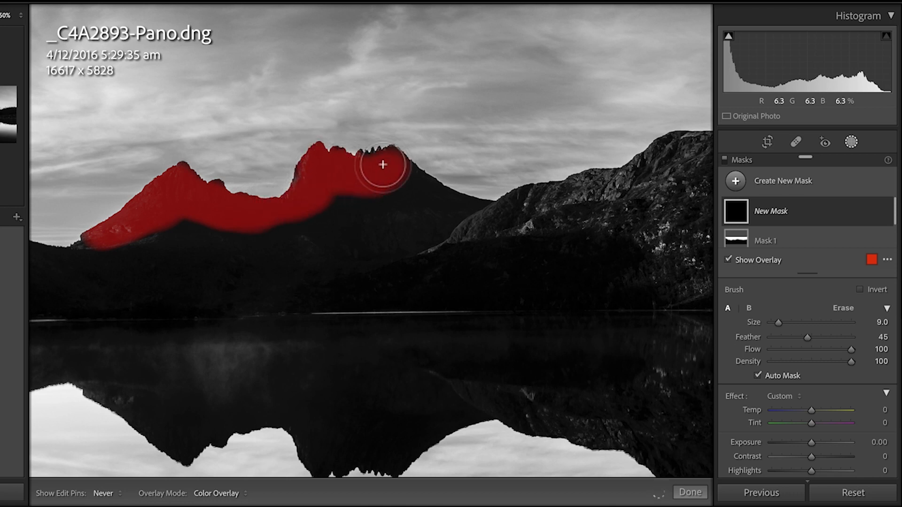
drag(382, 165, 316, 179)
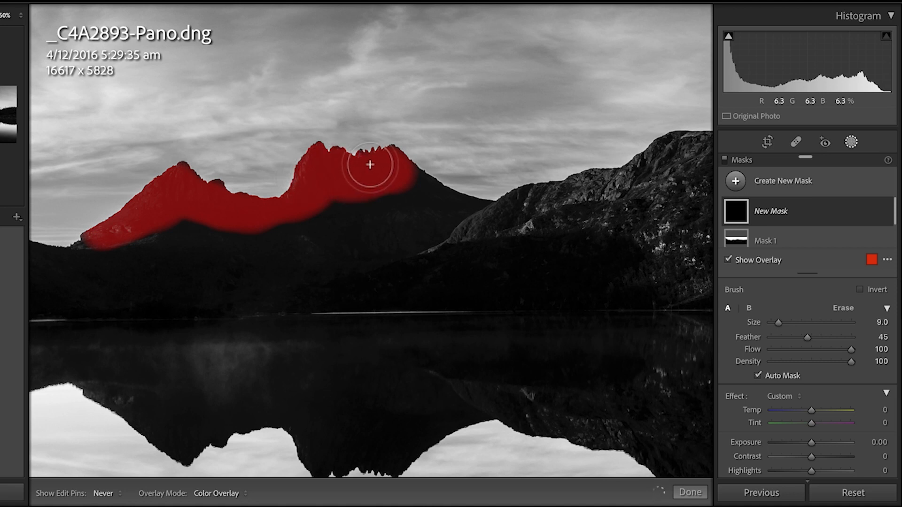
- Fill in the mask along the left peak's lower ridge and the right peak's shoulder
drag(371, 164, 213, 185)
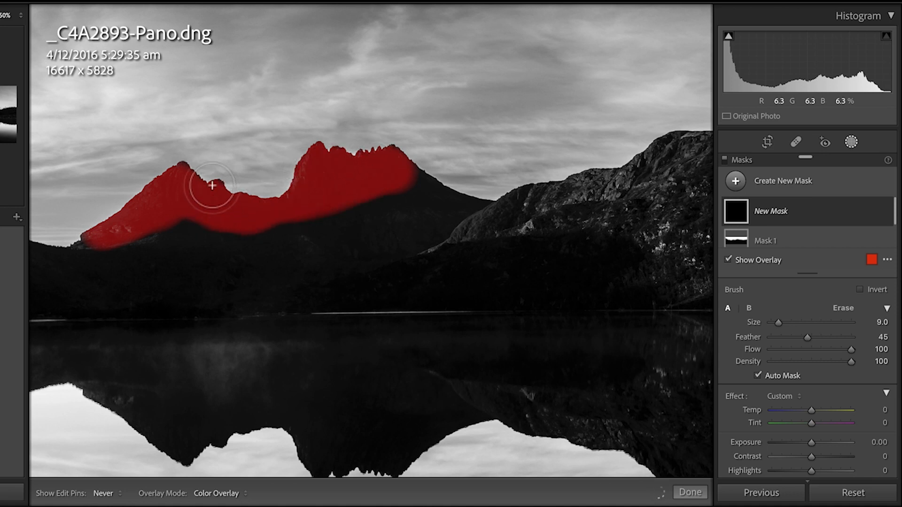
drag(213, 185, 74, 241)
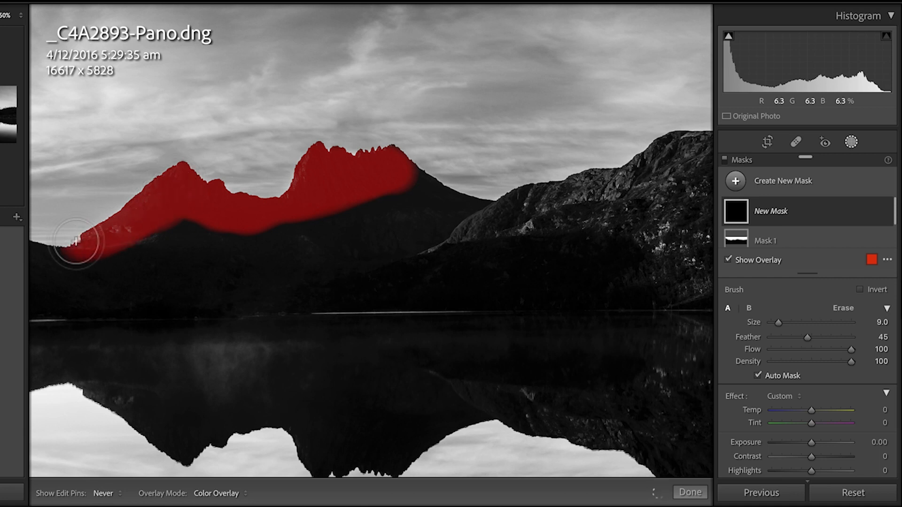
drag(75, 240, 320, 194)
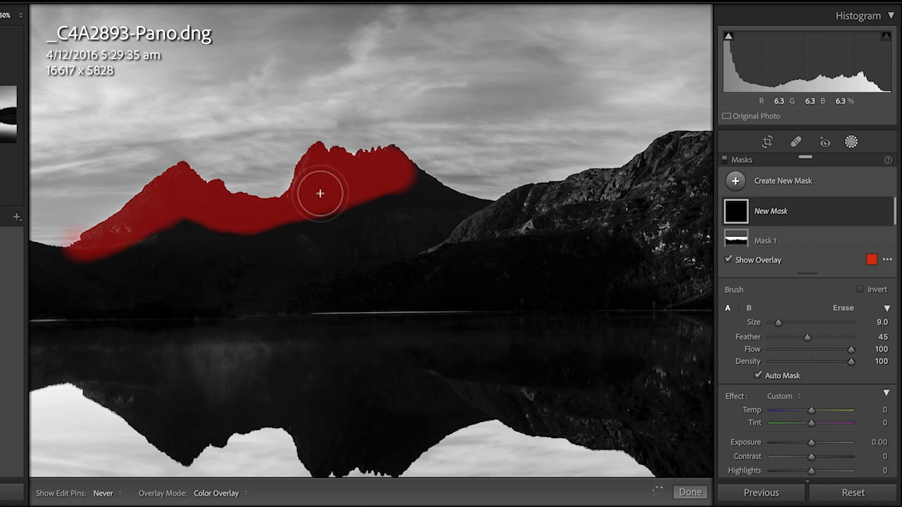
drag(320, 193, 396, 157)
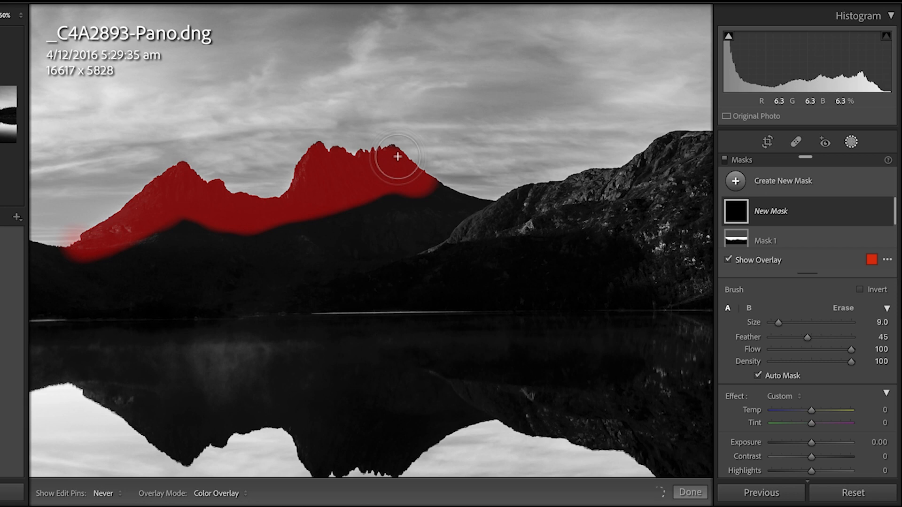
drag(397, 156, 322, 160)
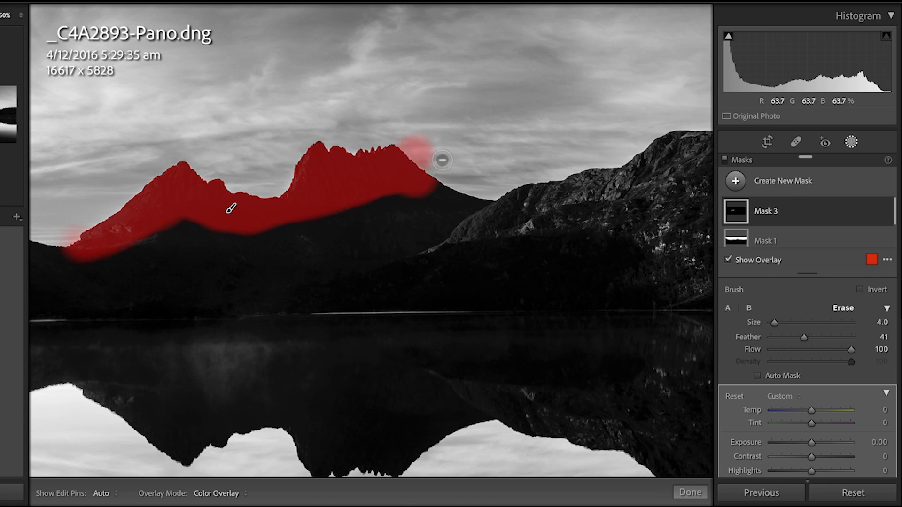
- Erase the mask spill into the sky beside the peaks
click(437, 163)
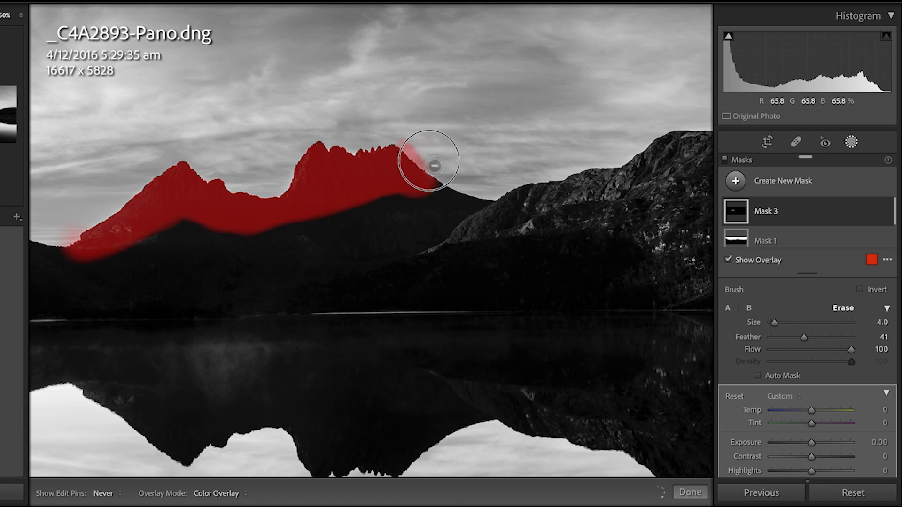
drag(434, 166, 409, 159)
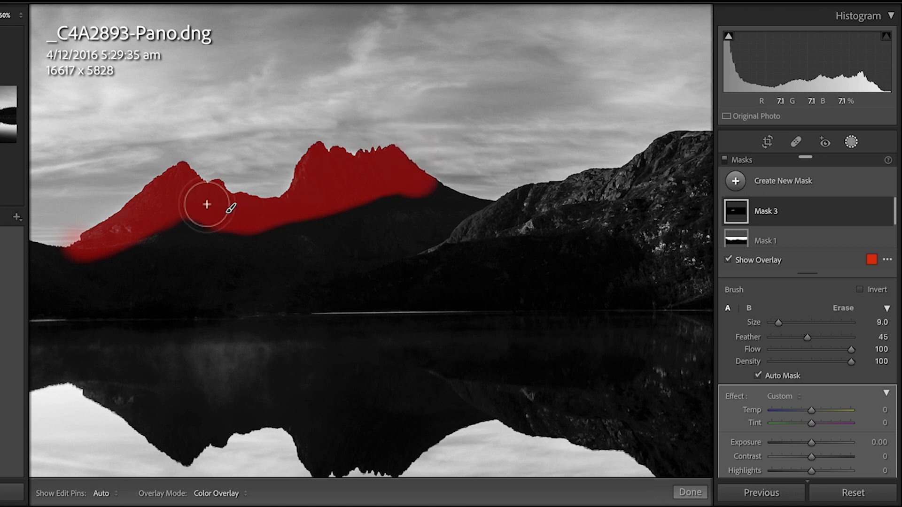
drag(205, 203, 111, 223)
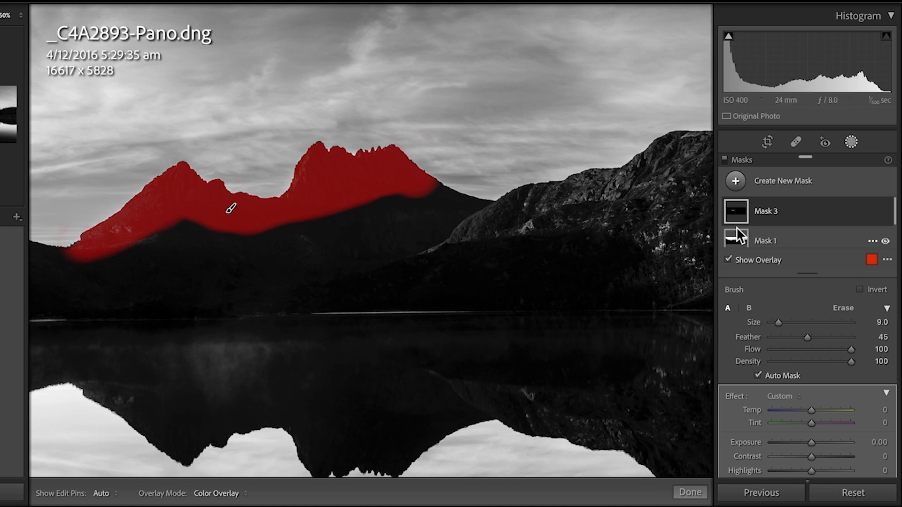
- Hide the mask overlay and set the peaks' mask Exposure to 0.28
click(729, 260)
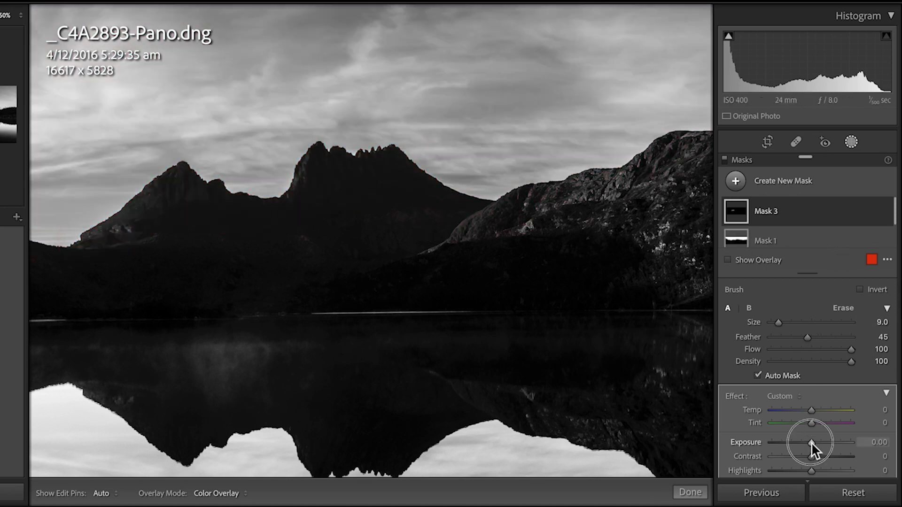
drag(811, 443, 822, 443)
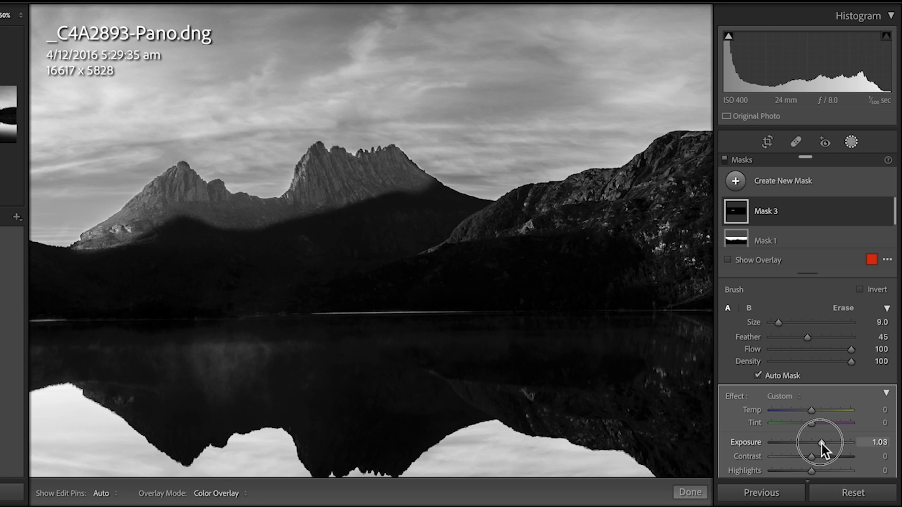
drag(825, 443, 811, 443)
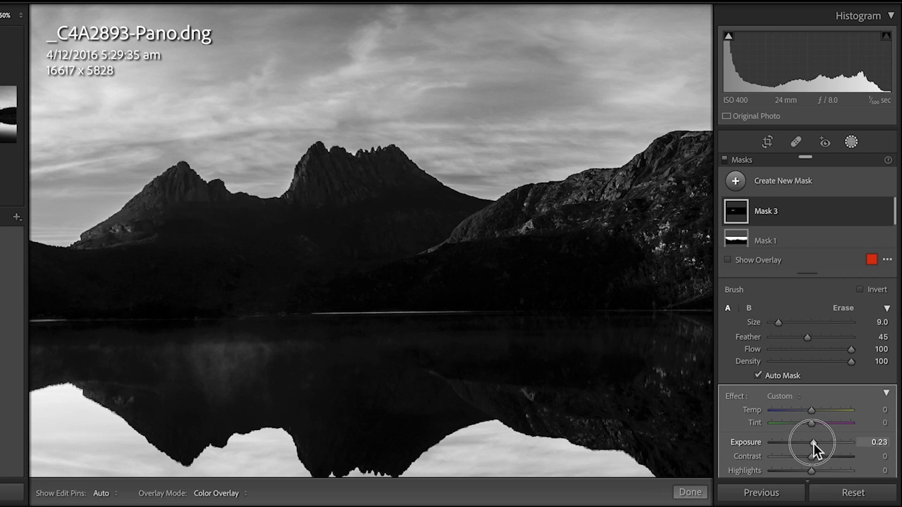
drag(810, 441, 812, 442)
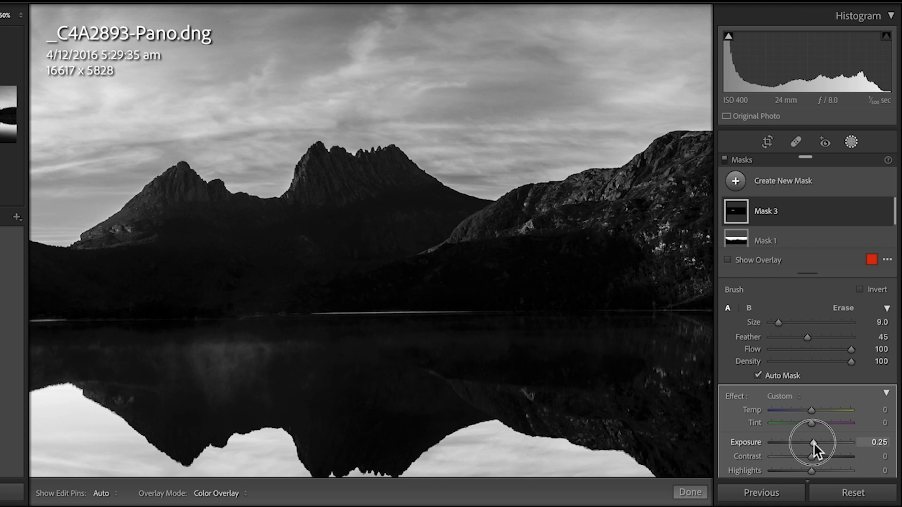
drag(808, 443, 815, 443)
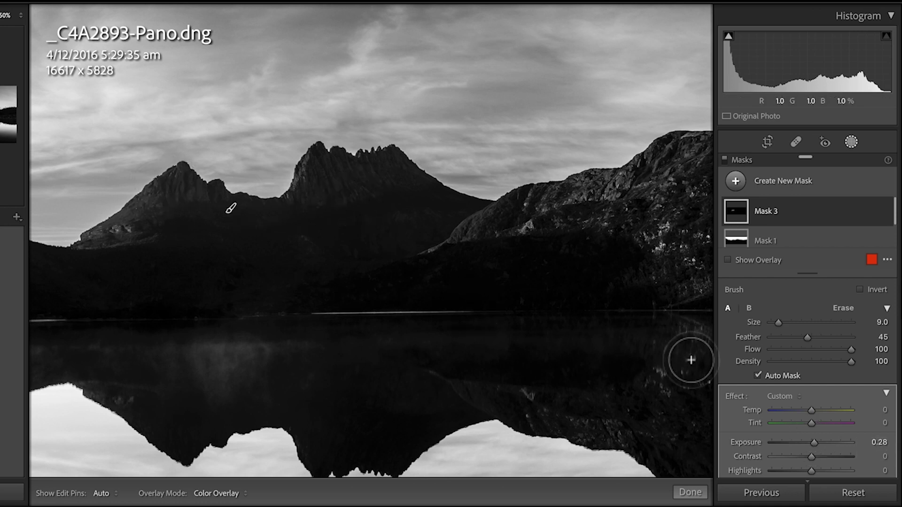
- Lift the masked peaks' Shadows to about +29
scroll(down, 3)
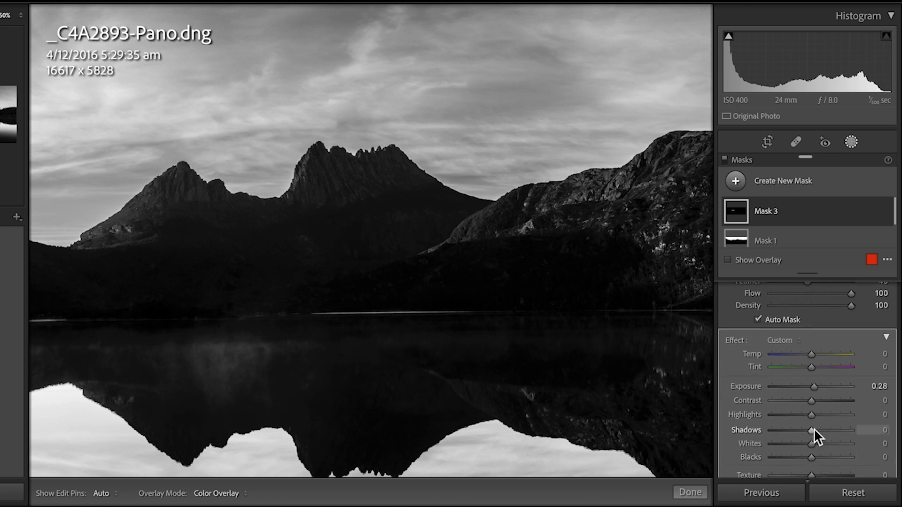
drag(811, 430, 822, 430)
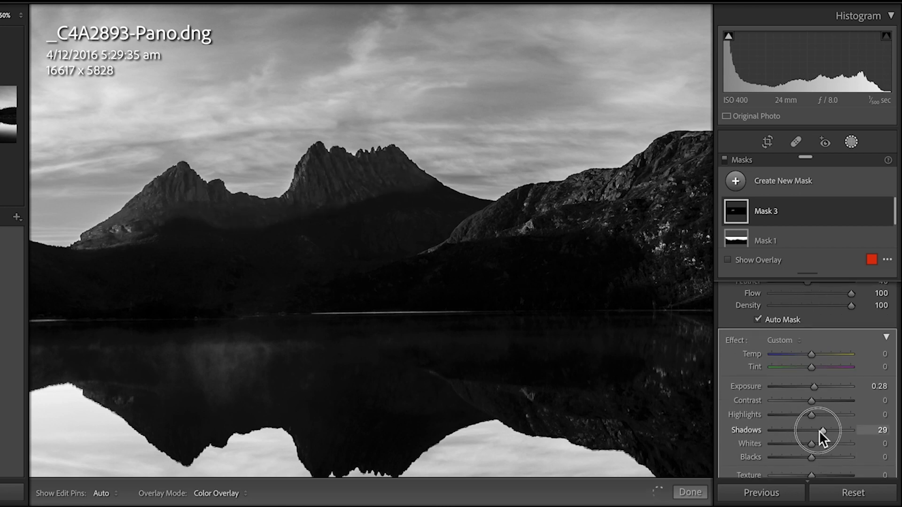
drag(824, 429, 813, 430)
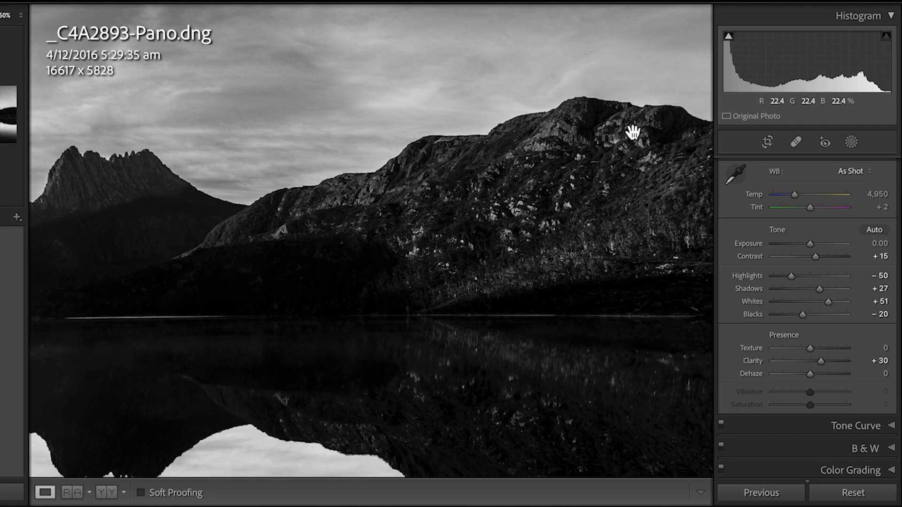
- Zoom out to Fit view to review the full black-and-white panorama
click(631, 133)
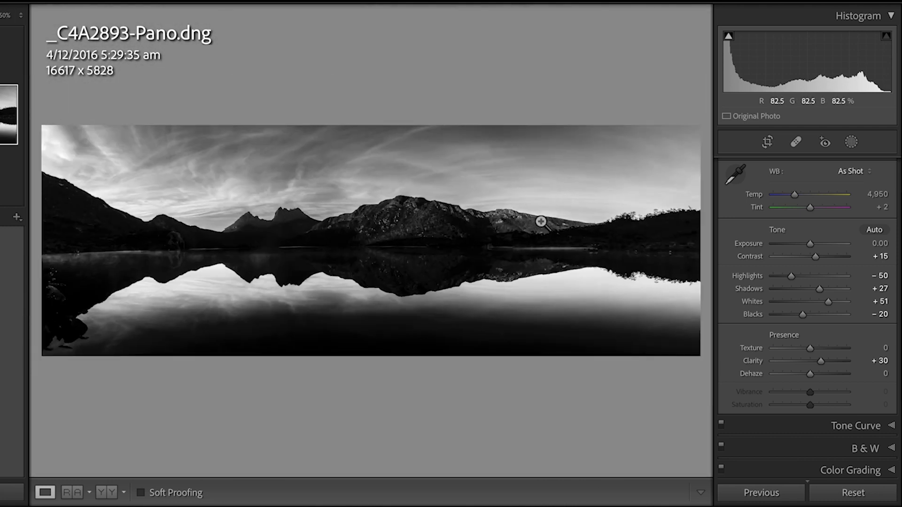
mouse_move(262, 224)
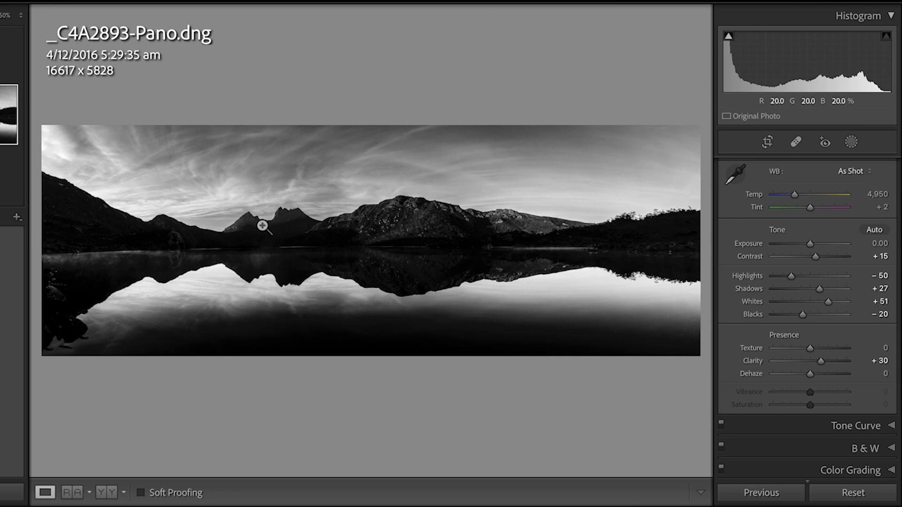
mouse_move(288, 222)
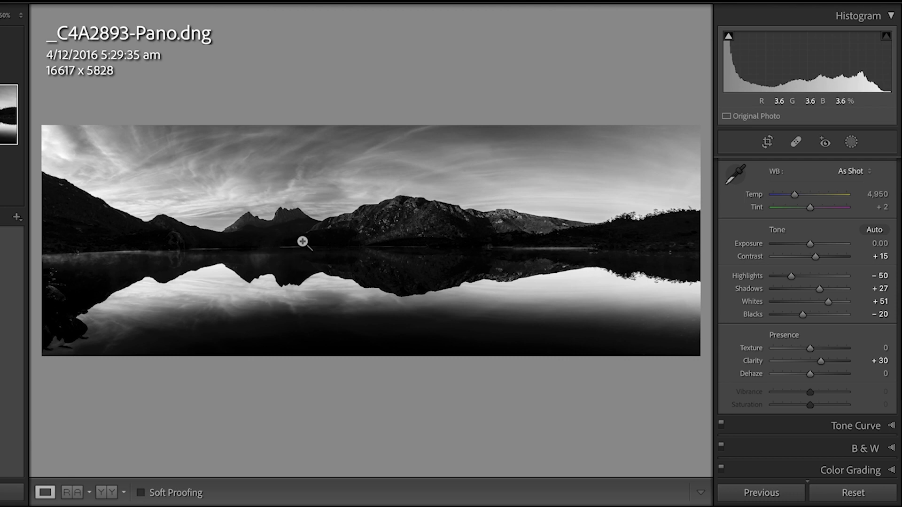
mouse_move(349, 215)
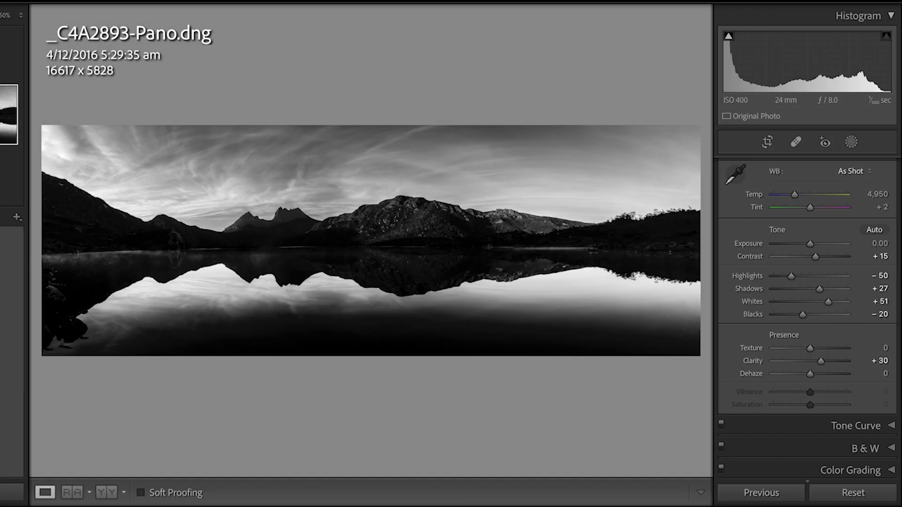
mouse_move(363, 80)
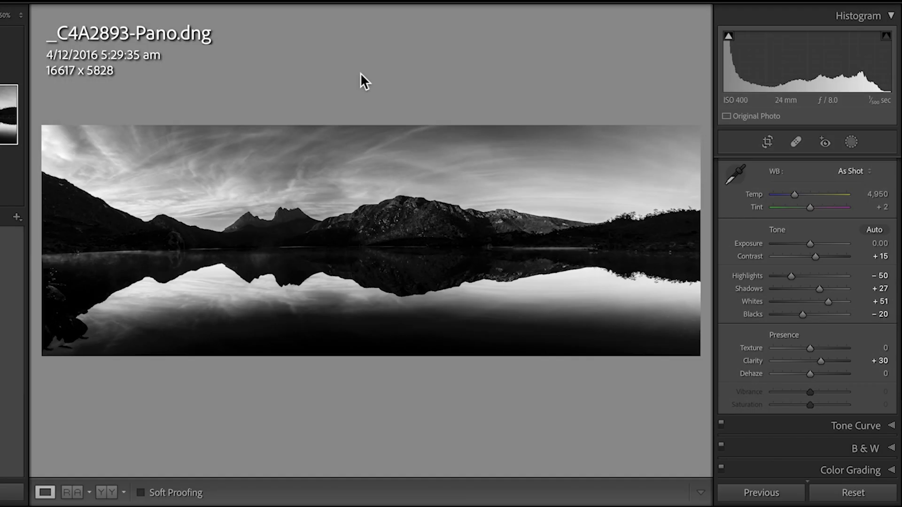